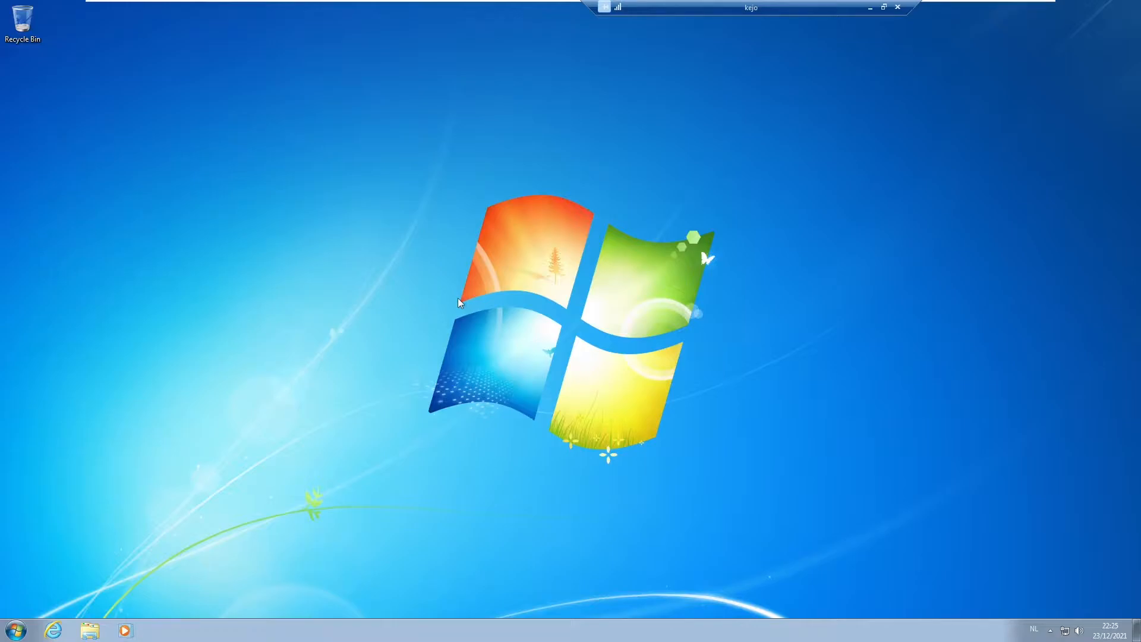
pyautogui.moveTo(229, 442)
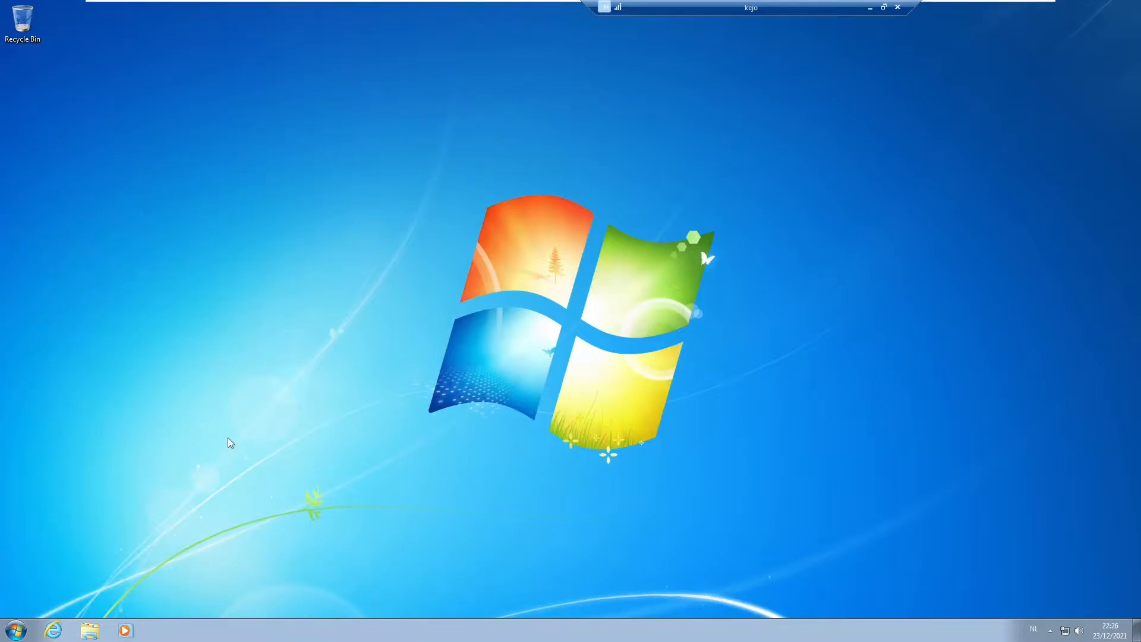
pyautogui.moveTo(86, 604)
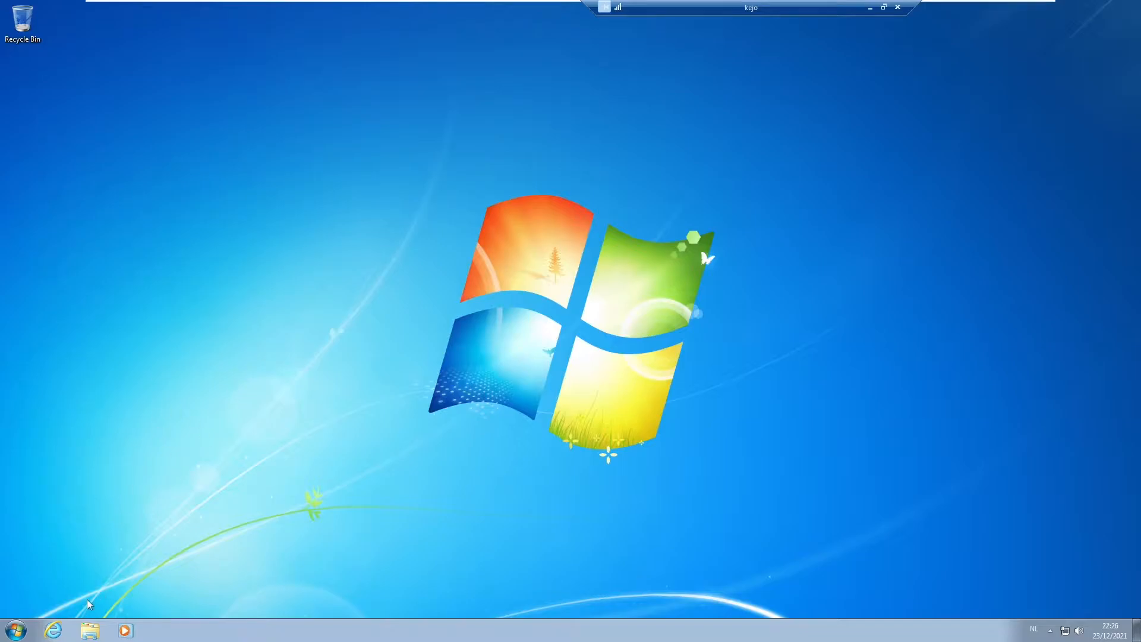
# Launch Internet Explorer from the taskbar, landing on the MSN Belgium news homepage
pyautogui.click(52, 630)
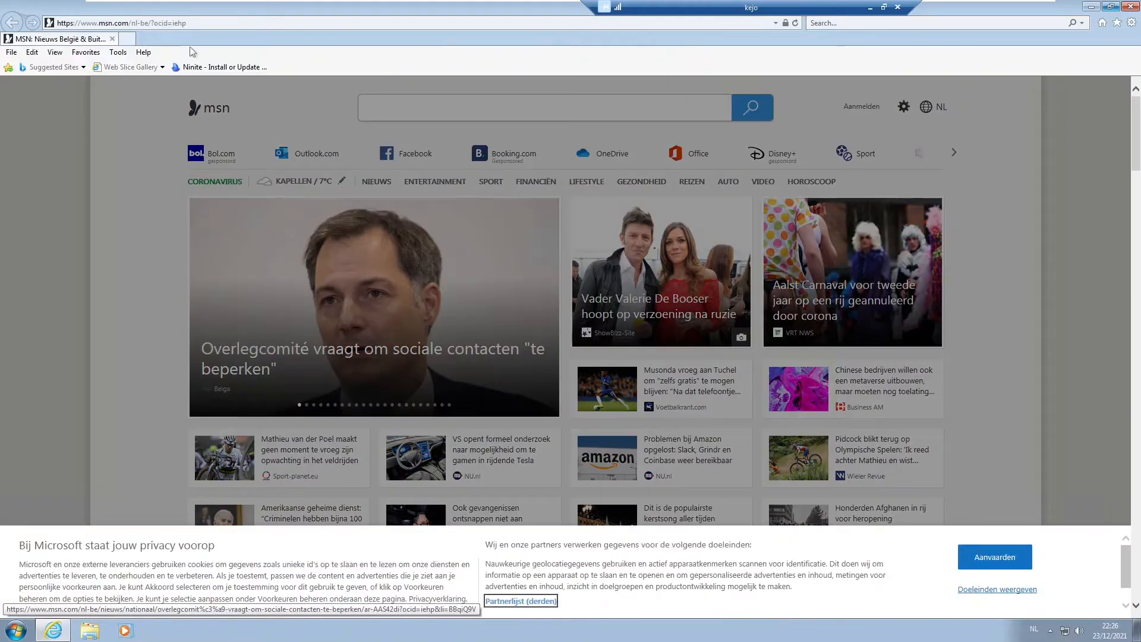
pyautogui.moveTo(994, 557)
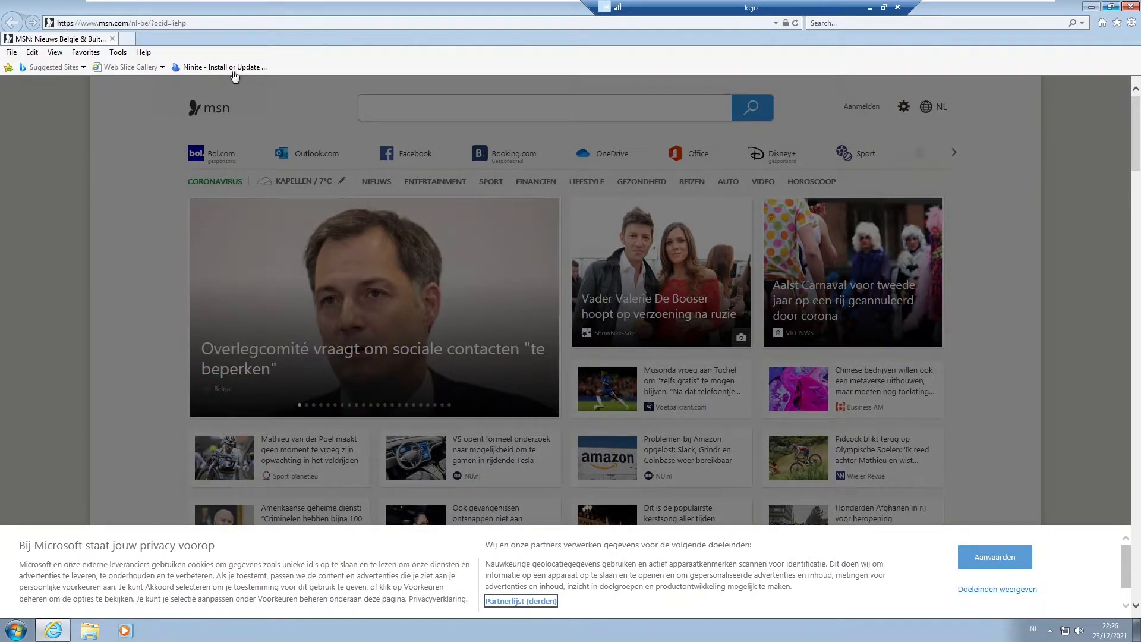
pyautogui.moveTo(220, 67)
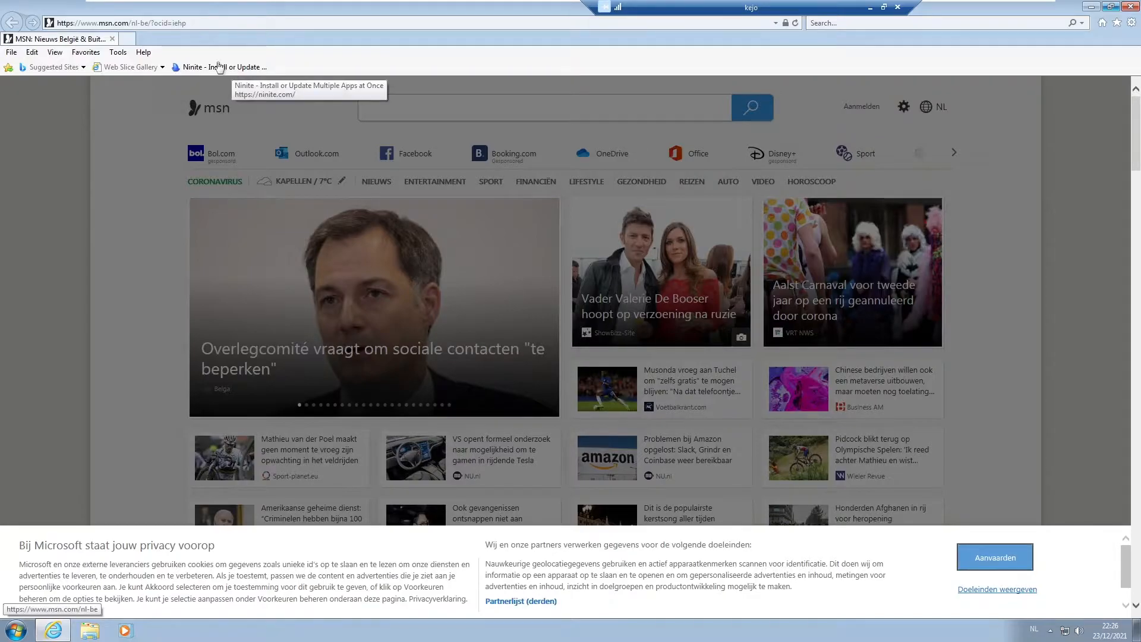
# Load the Ninite site from the favorites bar and choose Edge under Web Browsers as the sole app
pyautogui.click(221, 66)
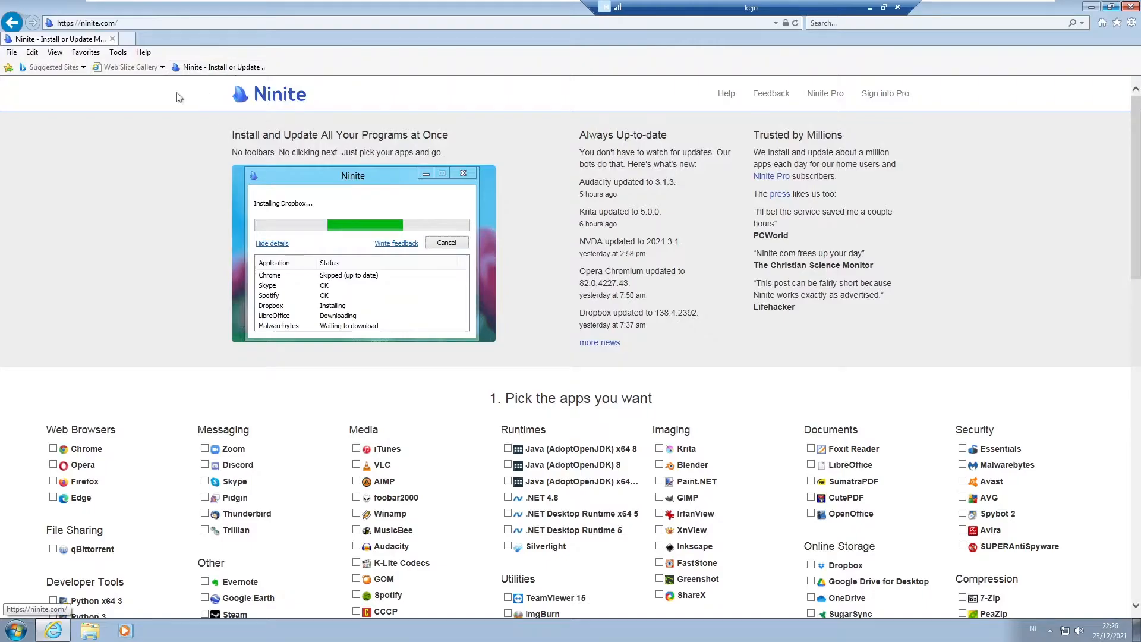
pyautogui.moveTo(373, 213)
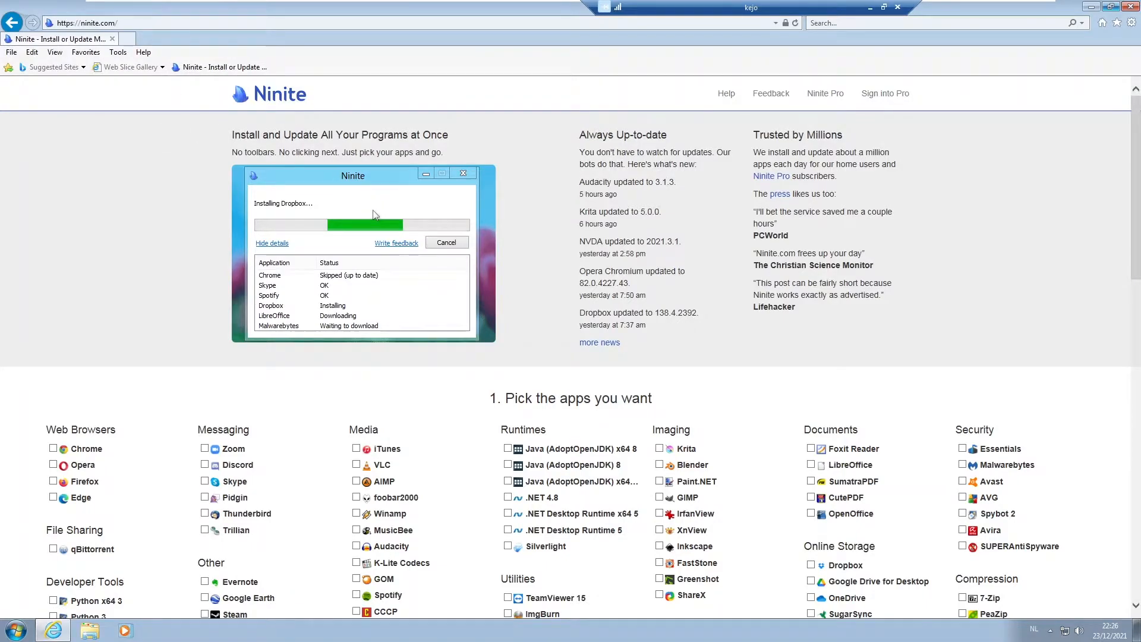
pyautogui.scroll(-3)
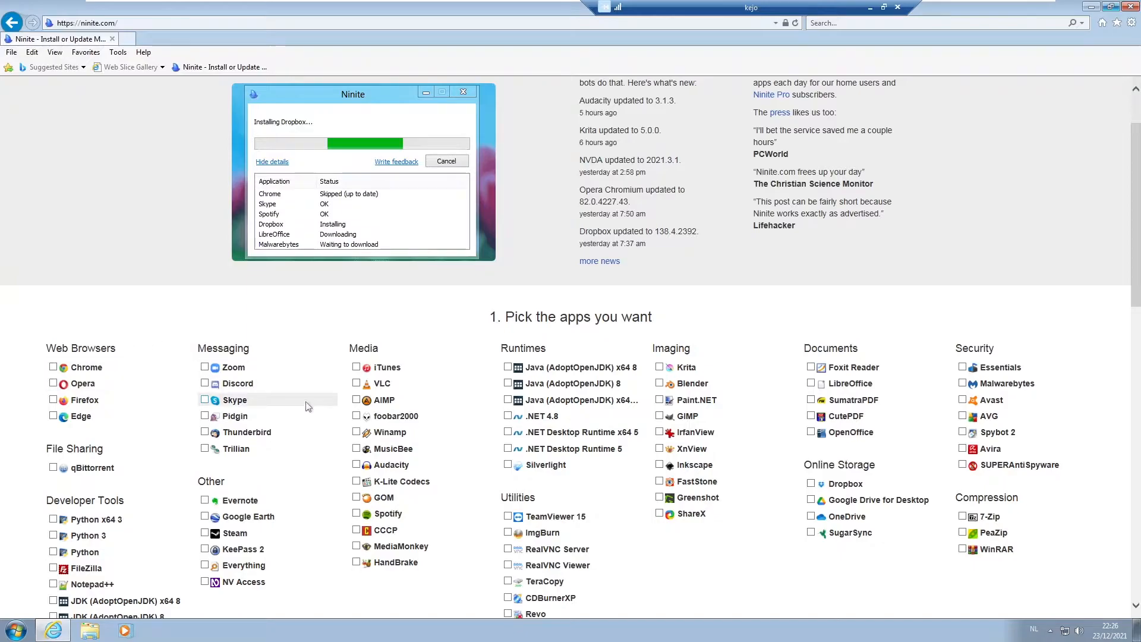
pyautogui.moveTo(692, 382)
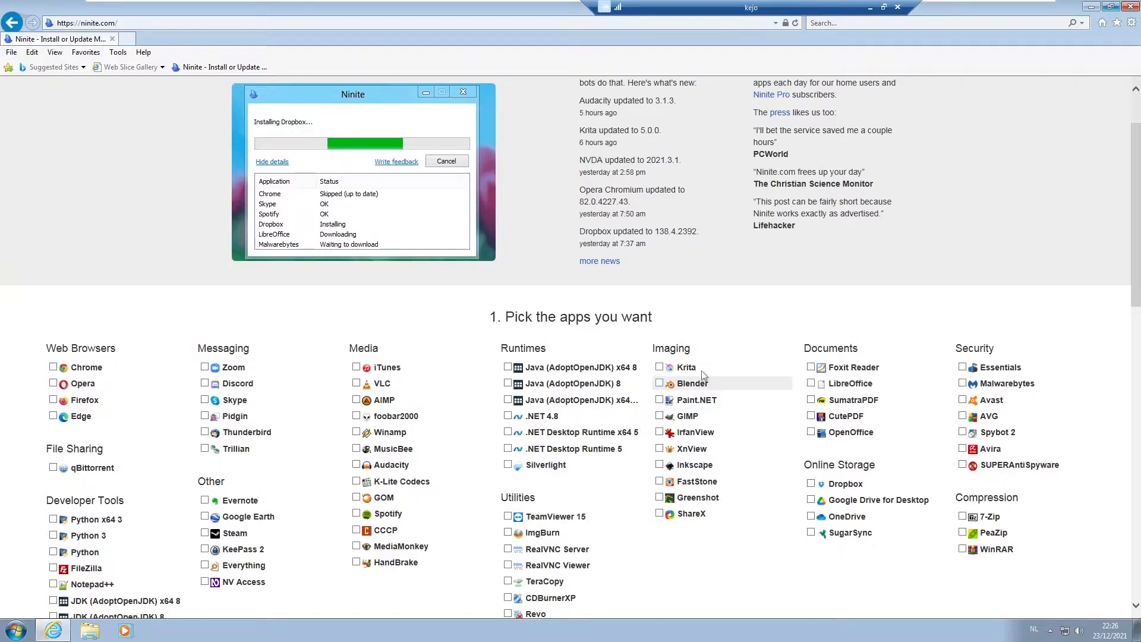
pyautogui.moveTo(100, 315)
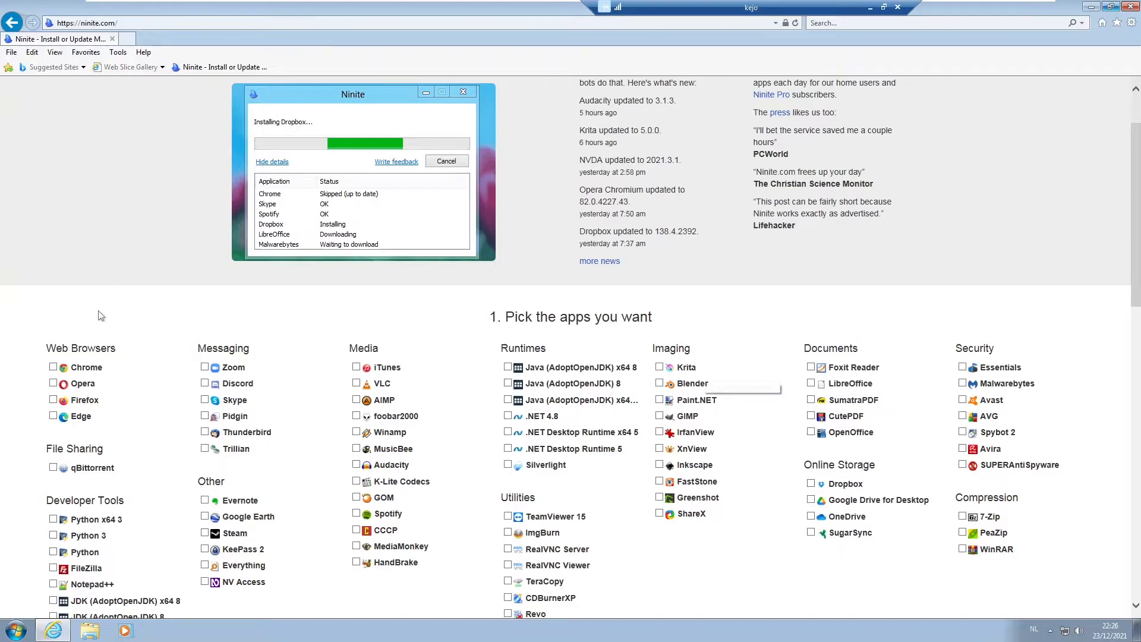
pyautogui.moveTo(85, 399)
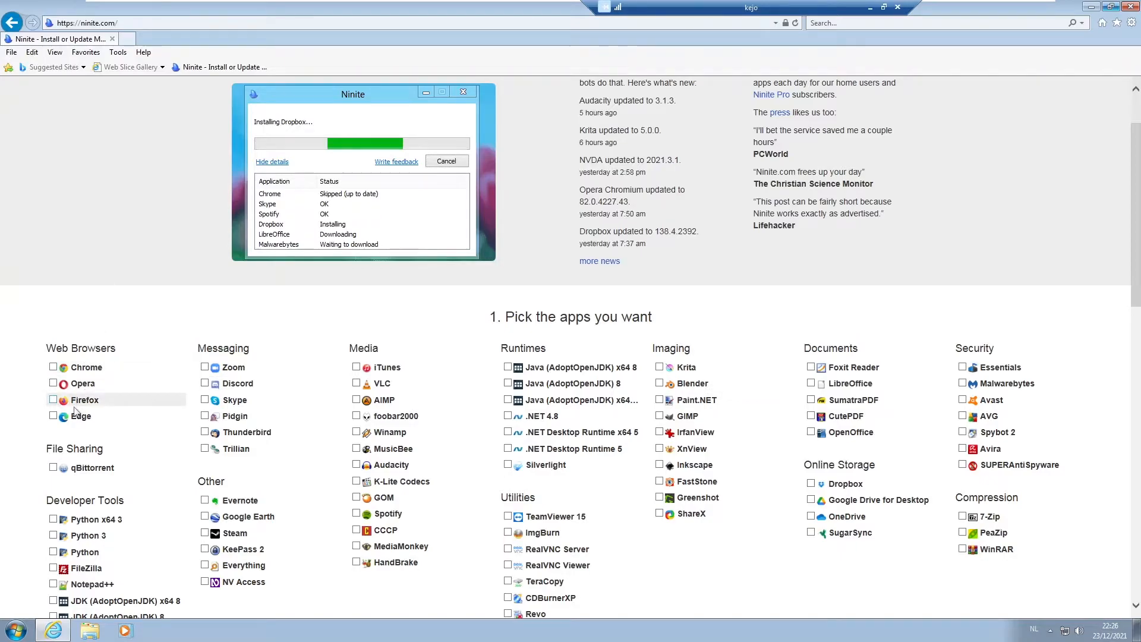
pyautogui.moveTo(235, 368)
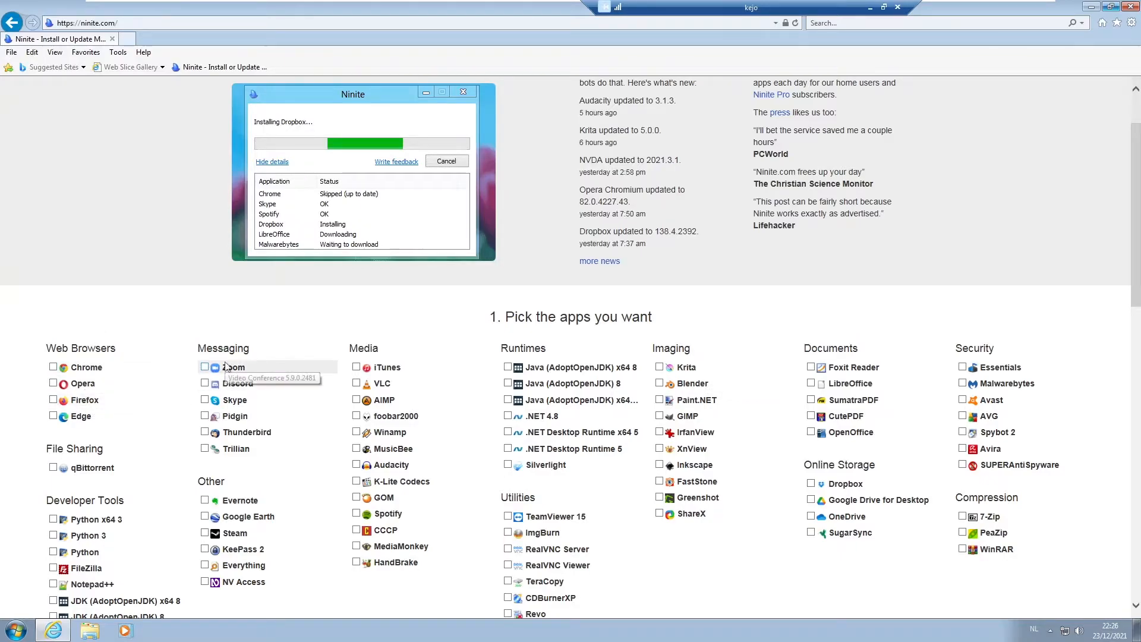
pyautogui.moveTo(226, 342)
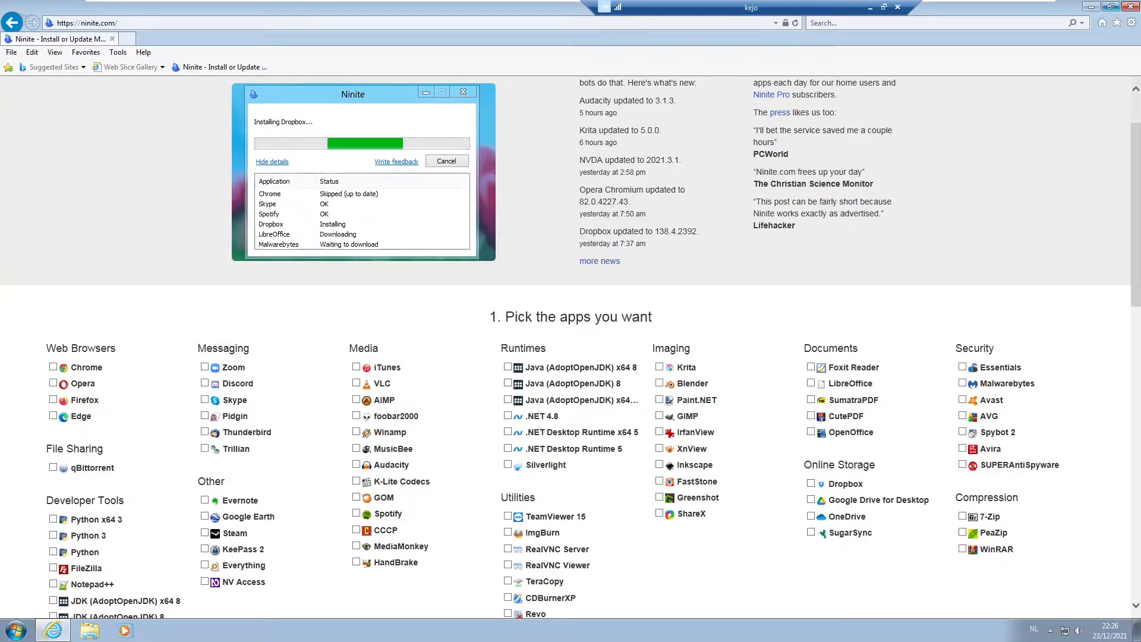
pyautogui.moveTo(80, 416)
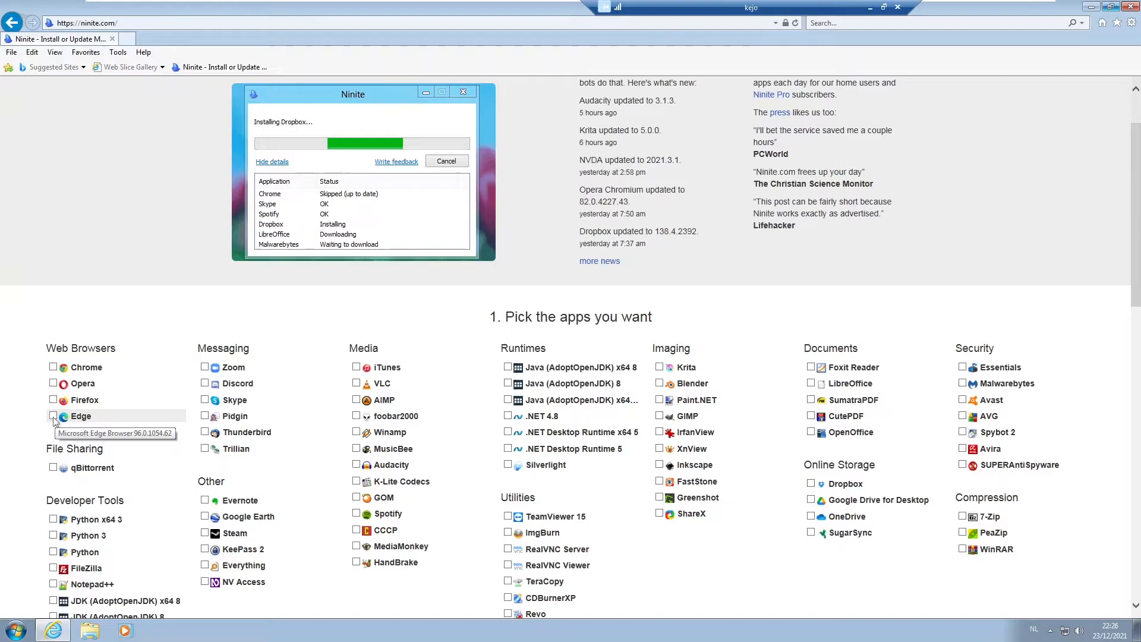
pyautogui.scroll(-3)
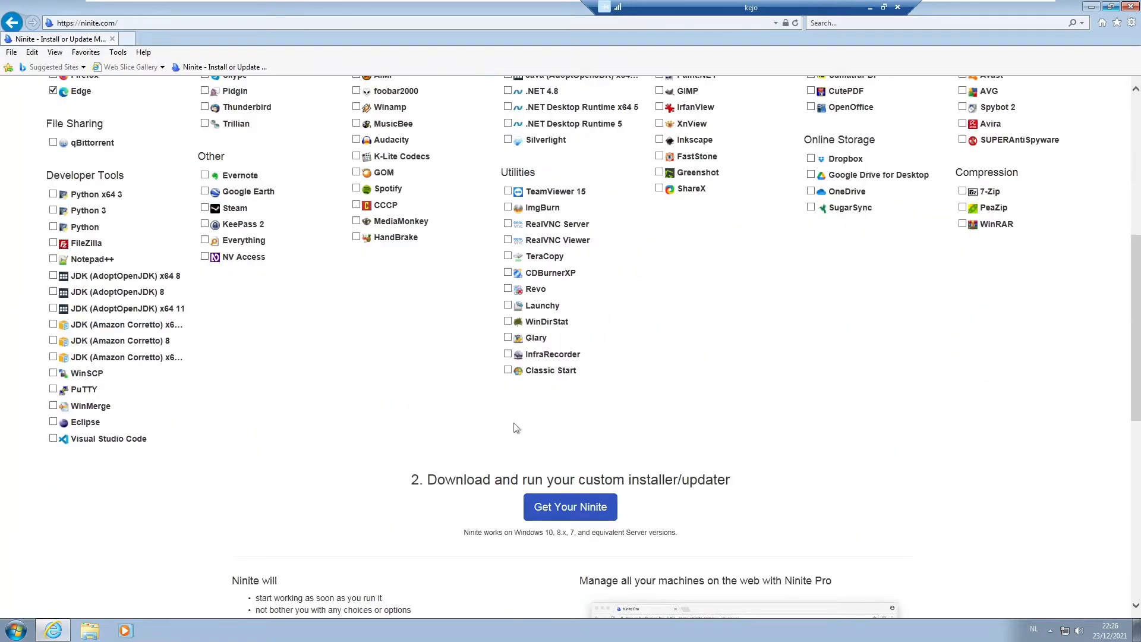
# Get the Edge-only Ninite installer and run it from the download bar so installation begins
pyautogui.click(569, 506)
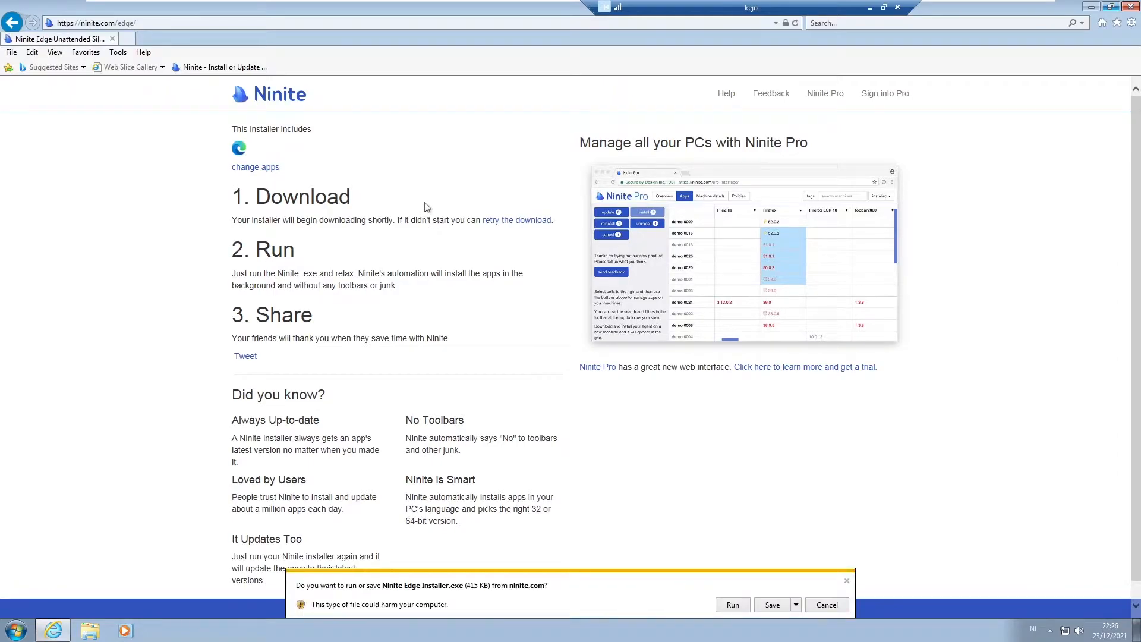
pyautogui.moveTo(652, 596)
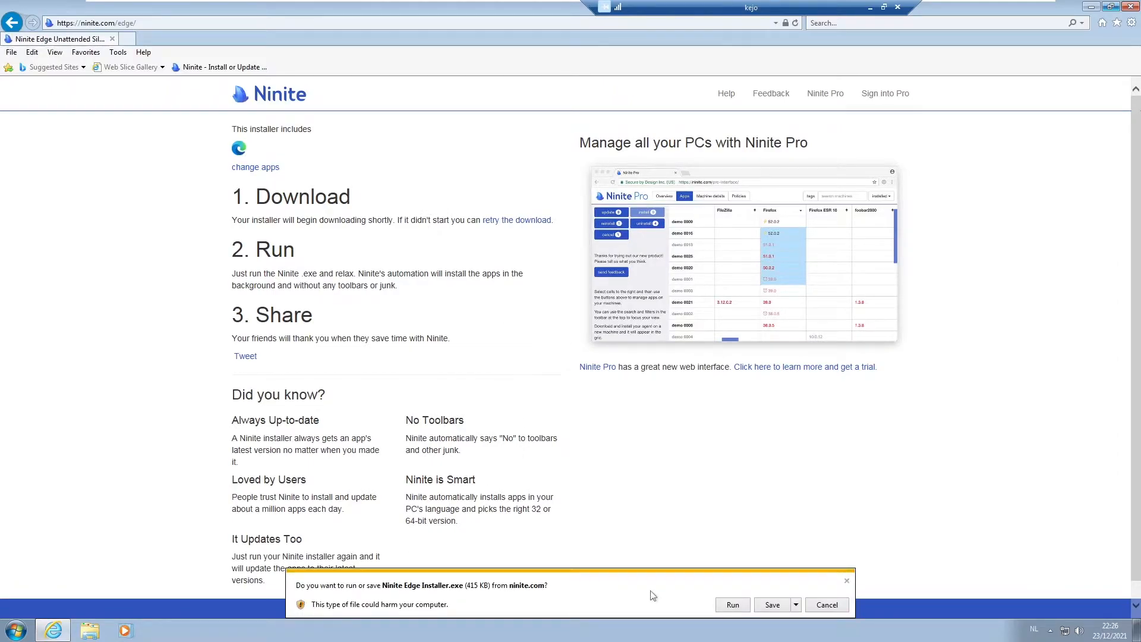
pyautogui.click(732, 605)
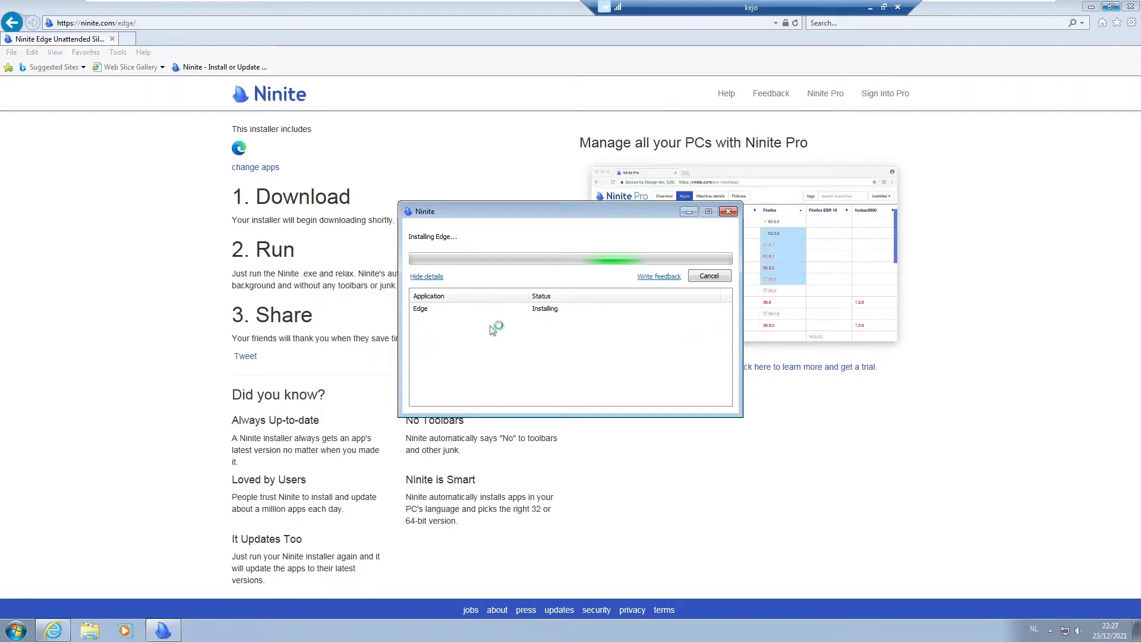
pyautogui.moveTo(104, 481)
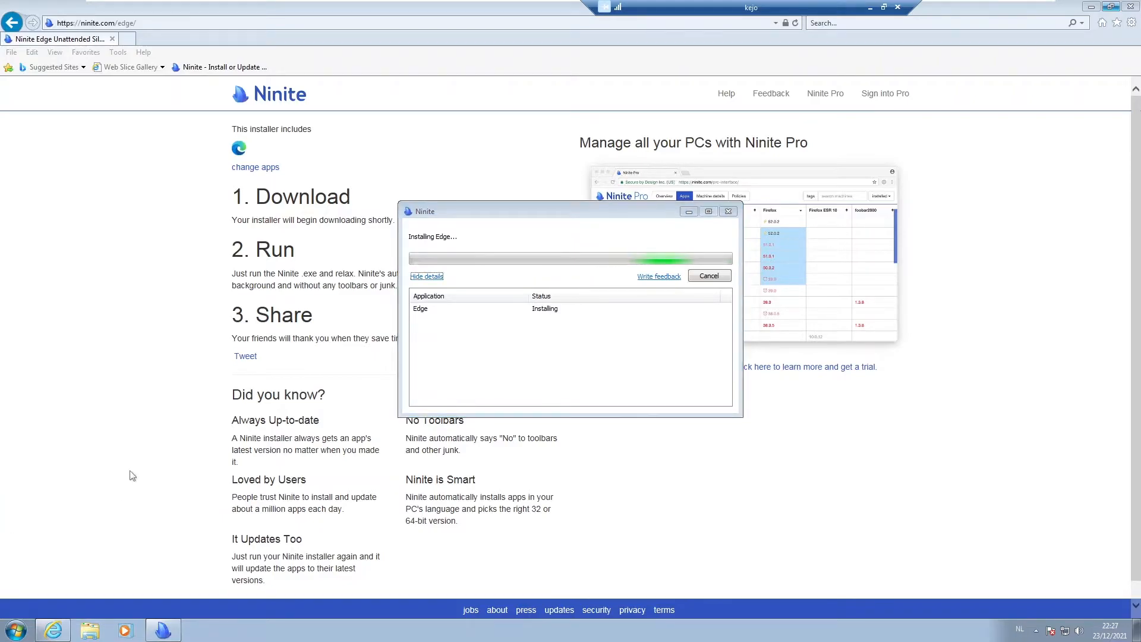
# Show All Programs from the Start menu while Ninite continues installing Edge
pyautogui.click(13, 628)
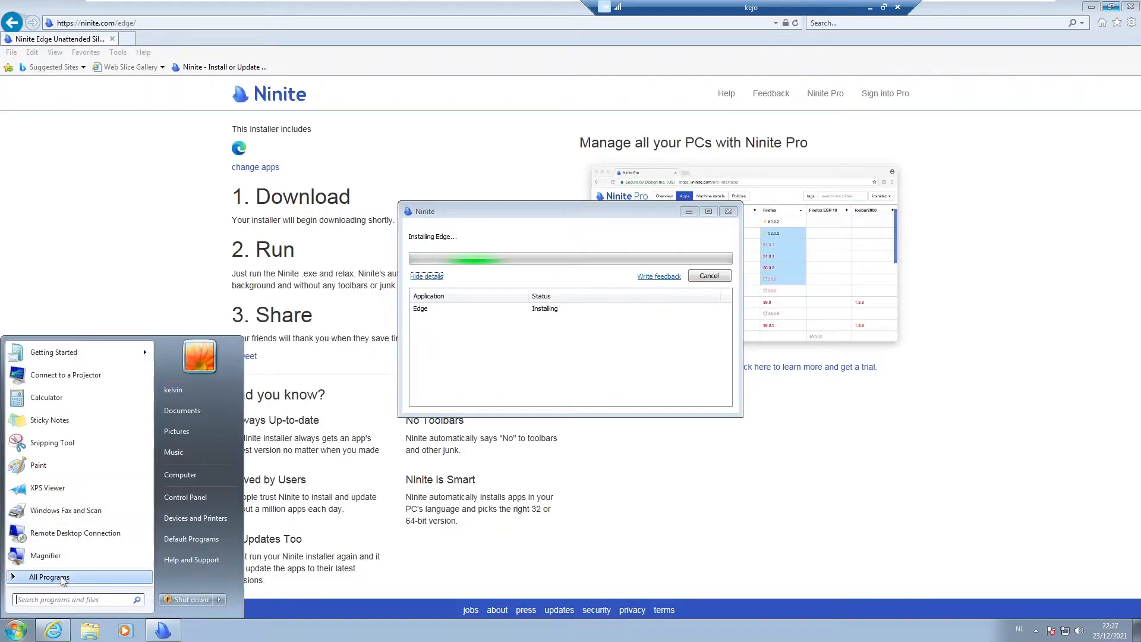
pyautogui.click(50, 577)
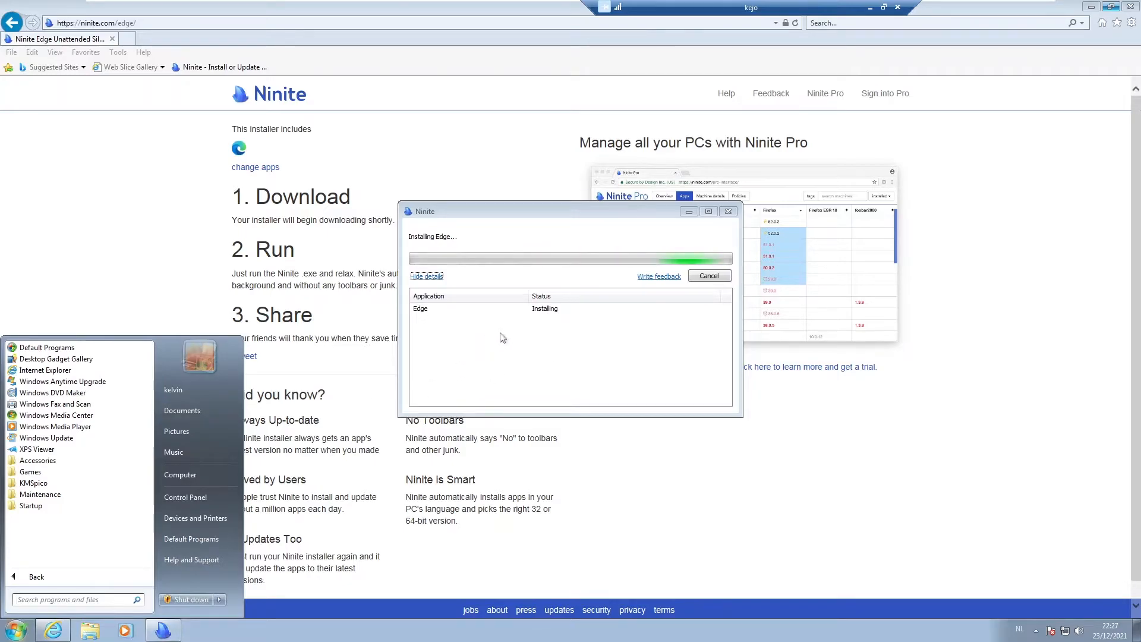
pyautogui.moveTo(48, 438)
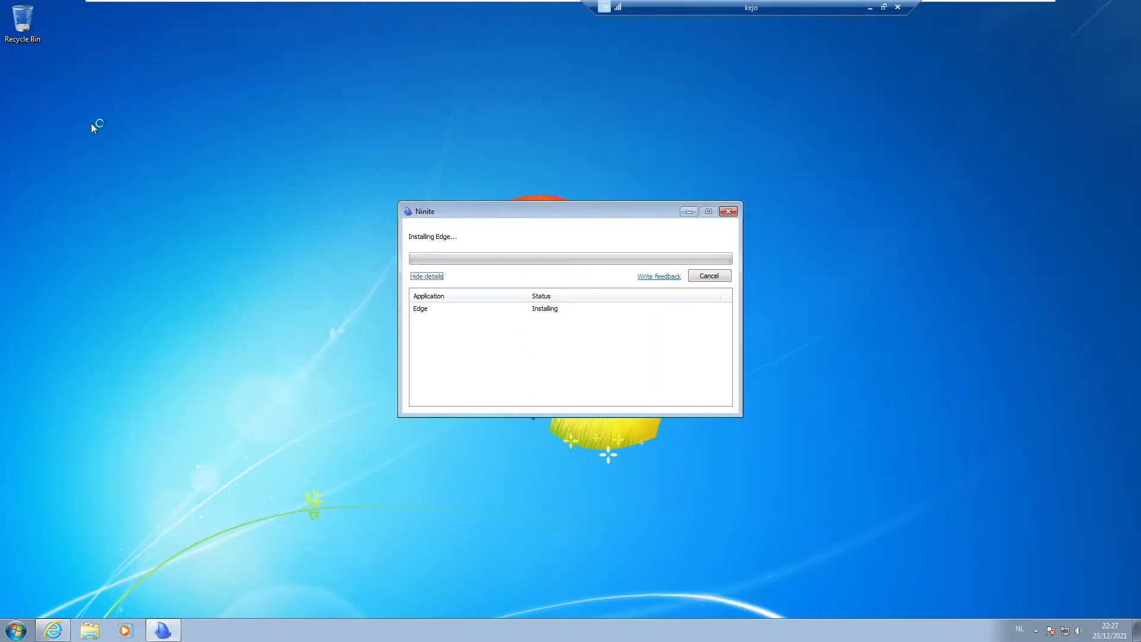
pyautogui.moveTo(40, 181)
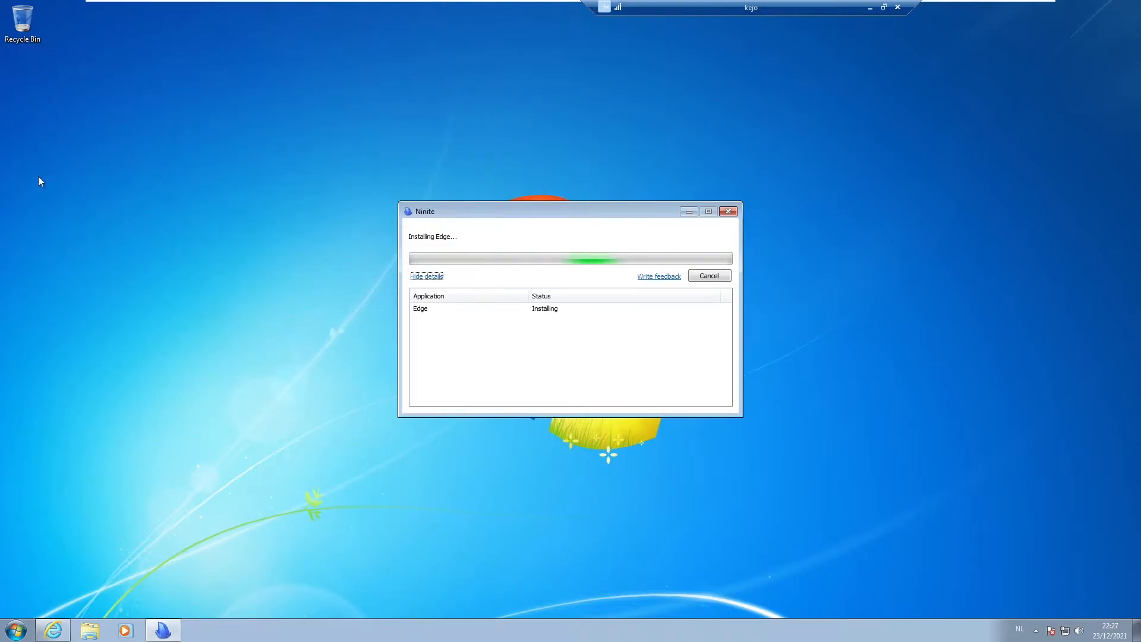
pyautogui.moveTo(458, 319)
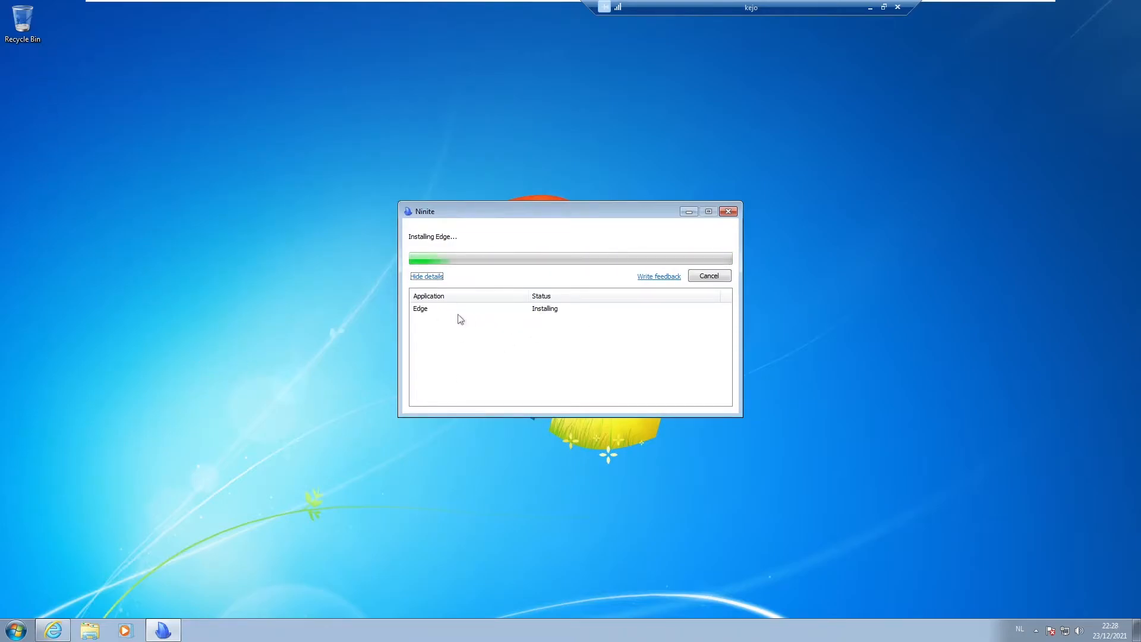
pyautogui.moveTo(79, 224)
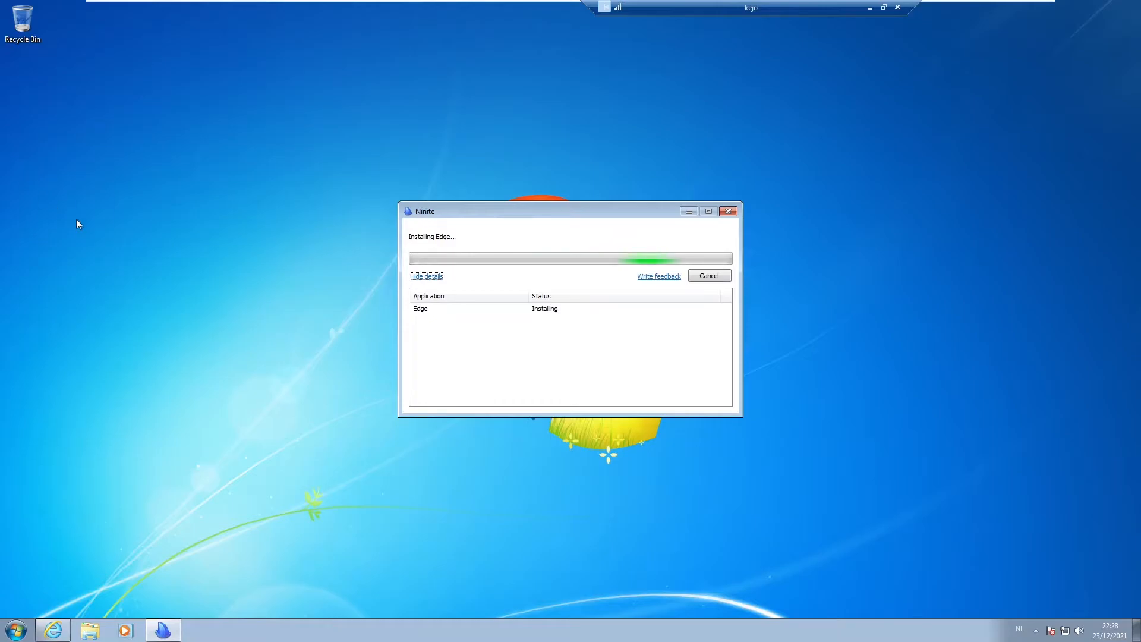
pyautogui.moveTo(31, 290)
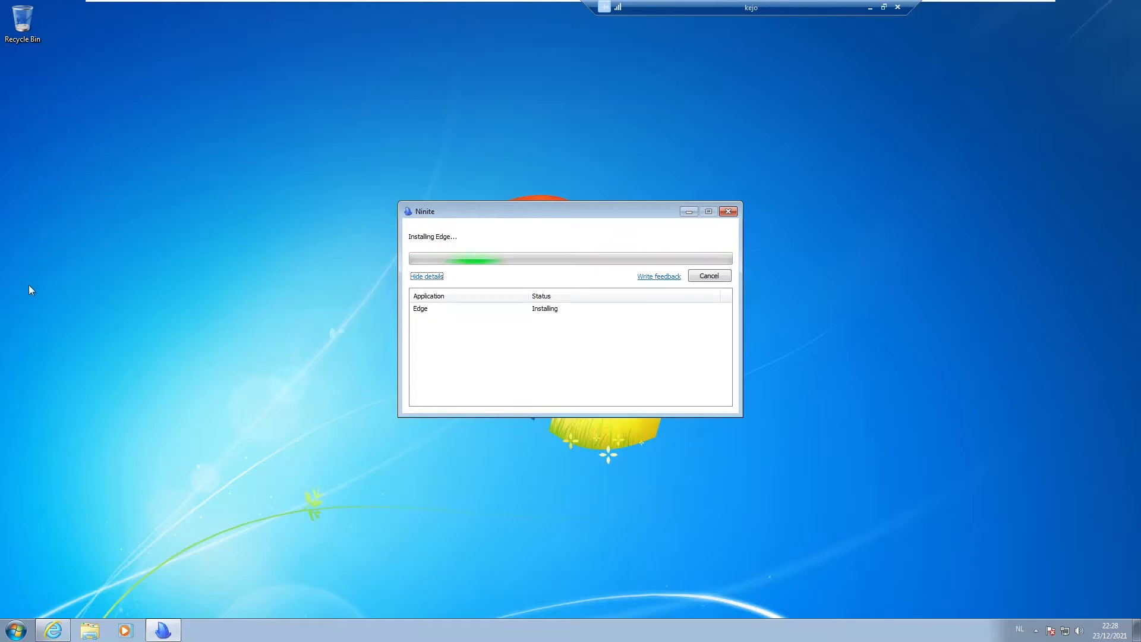
pyautogui.click(14, 630)
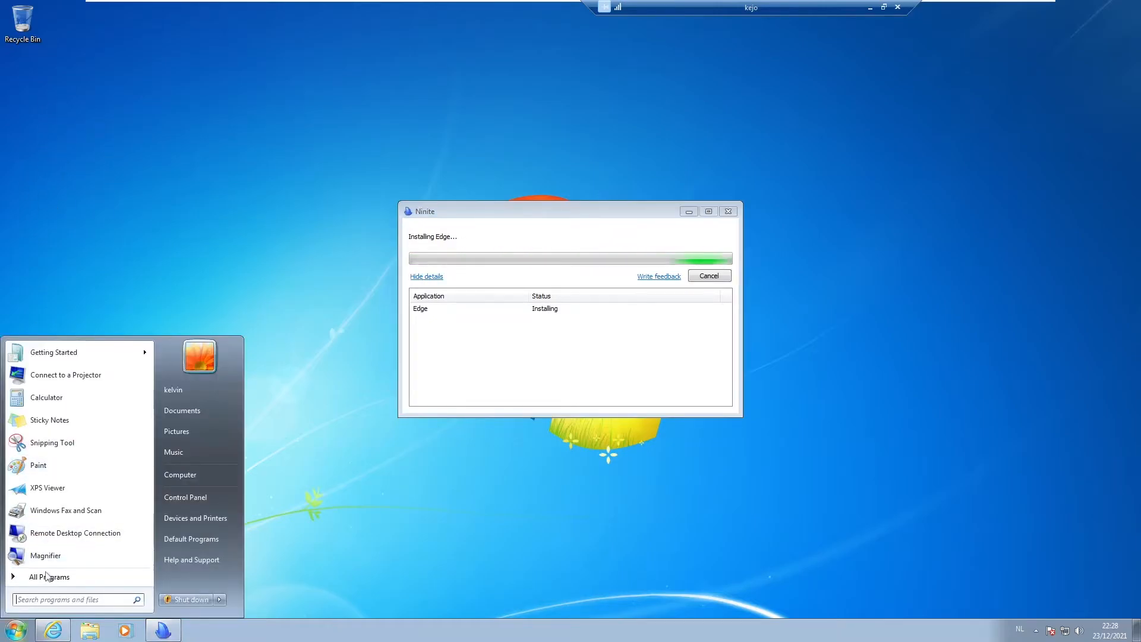
pyautogui.click(50, 577)
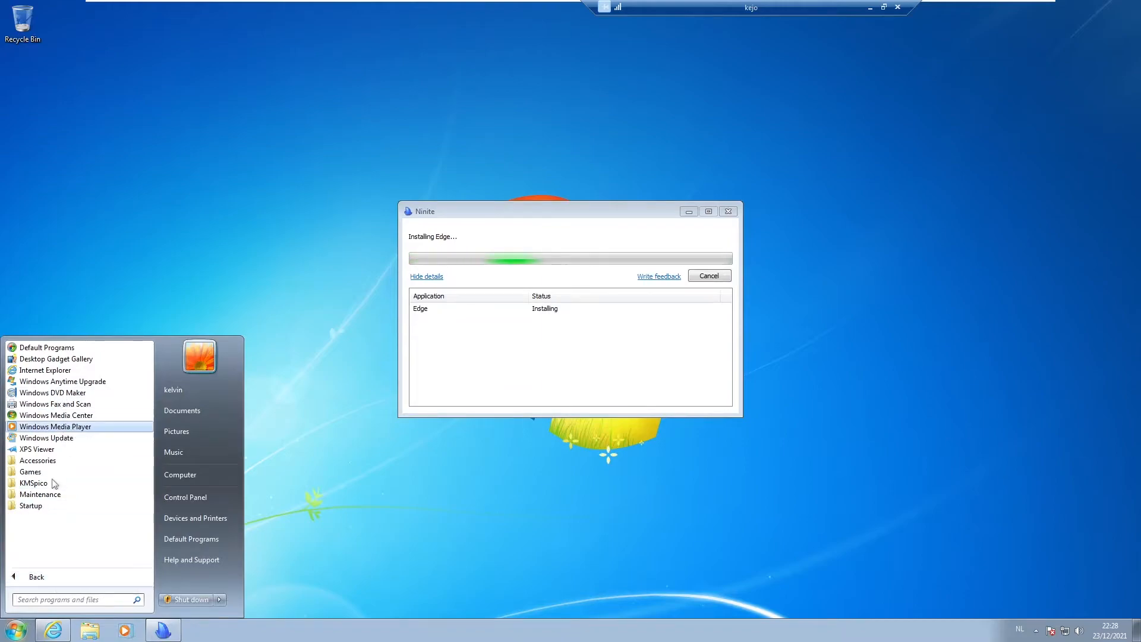
pyautogui.moveTo(31, 471)
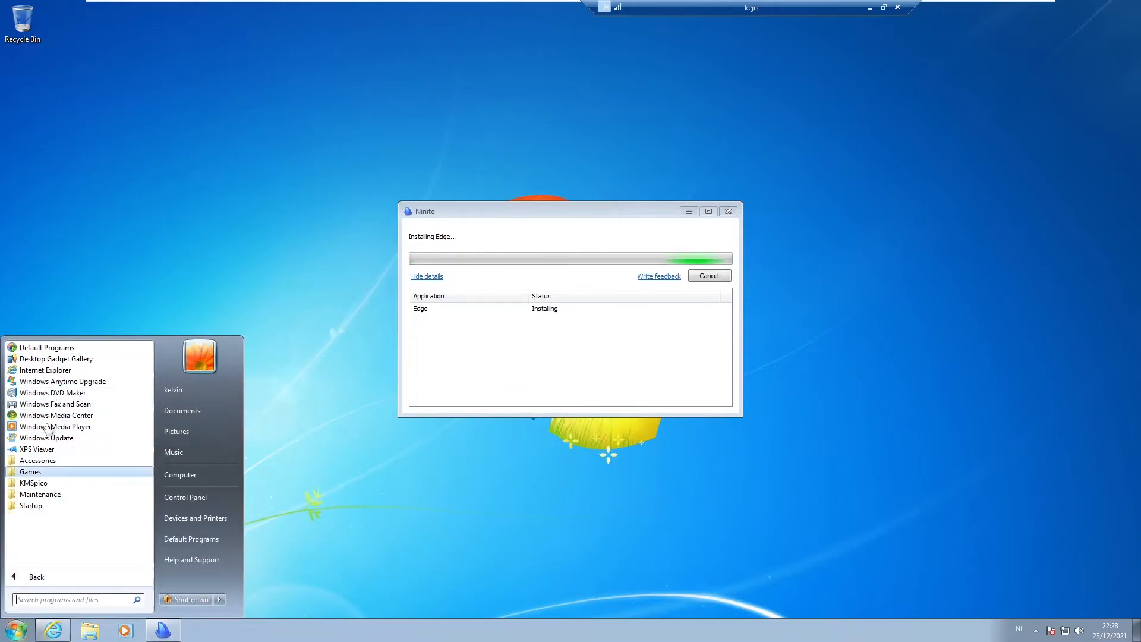
pyautogui.moveTo(92, 314)
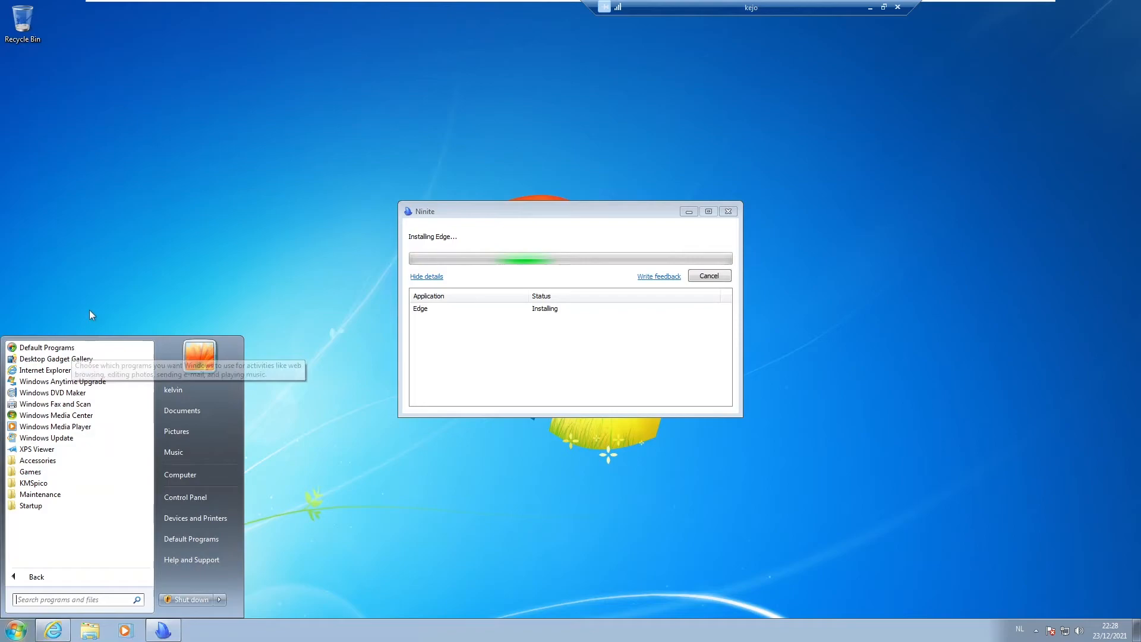
pyautogui.click(92, 314)
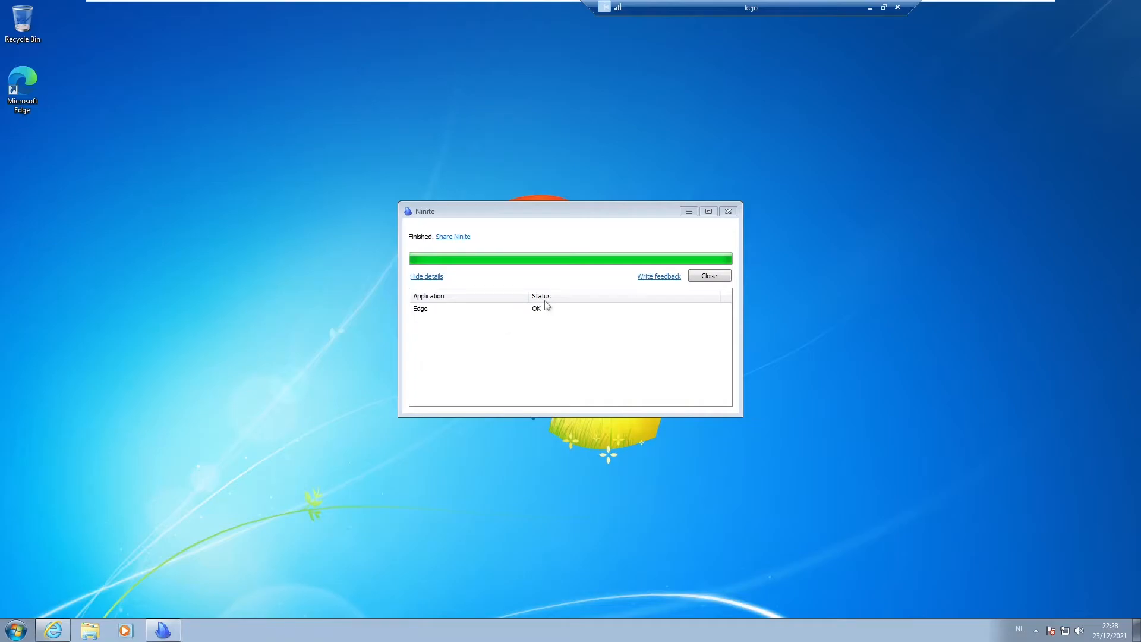
pyautogui.moveTo(61, 177)
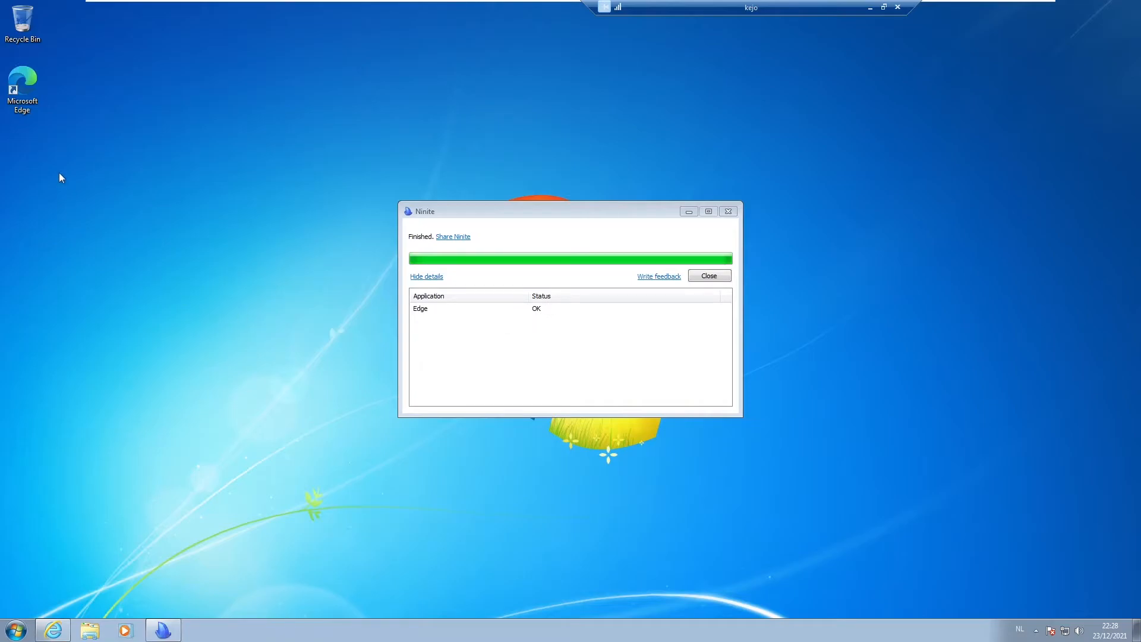
pyautogui.moveTo(20, 575)
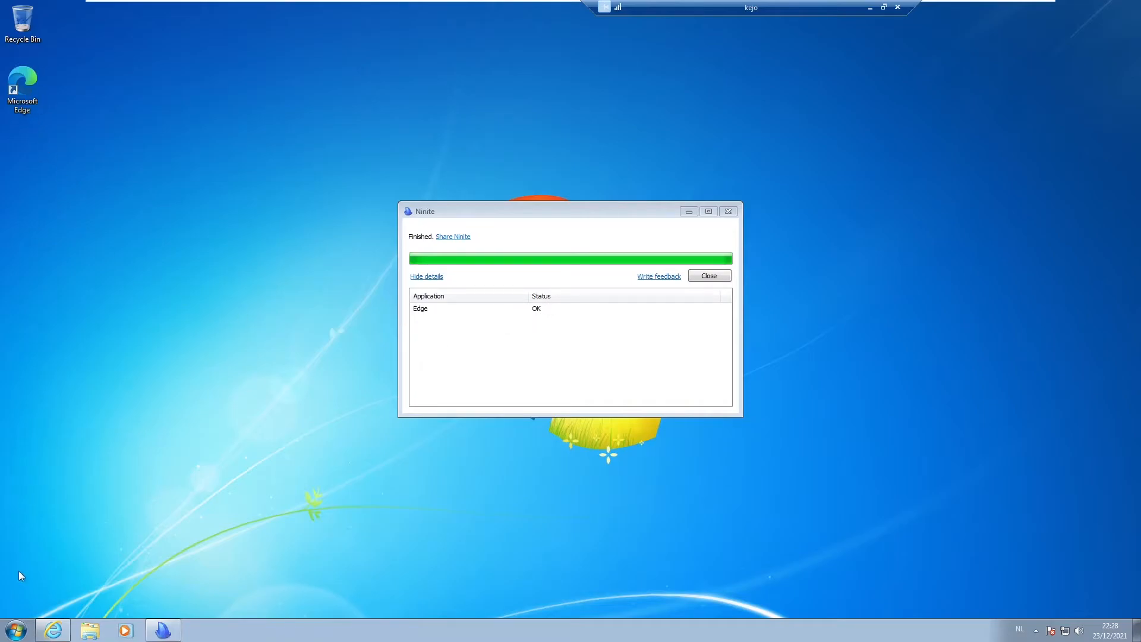
# Start Microsoft Edge from the Start menu and close the finished Ninite installer window
pyautogui.click(14, 630)
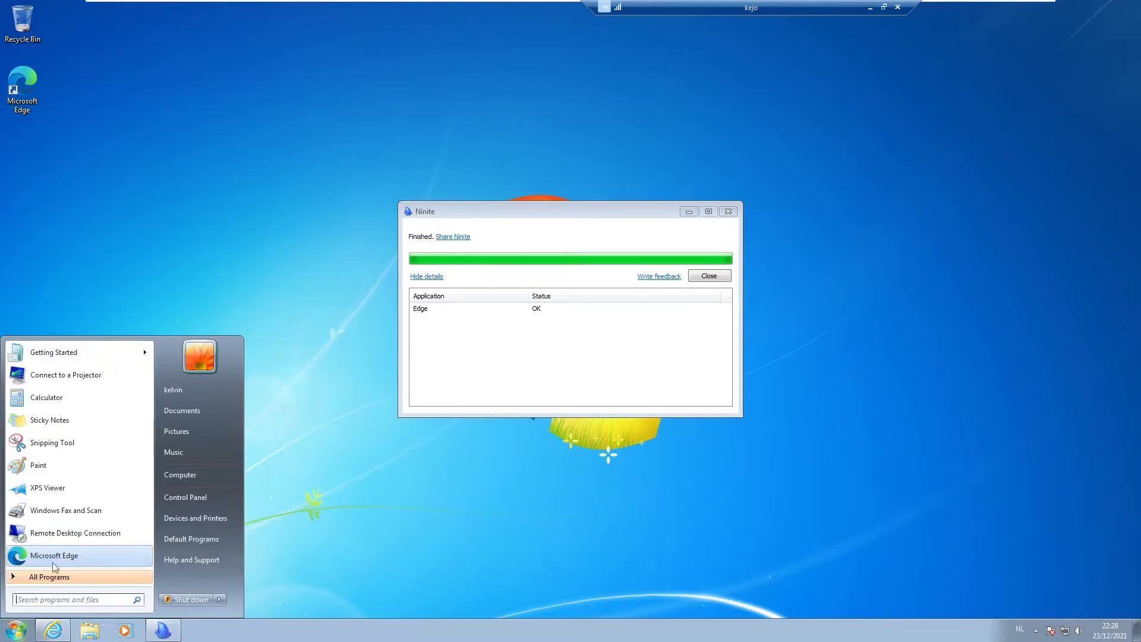
pyautogui.click(49, 576)
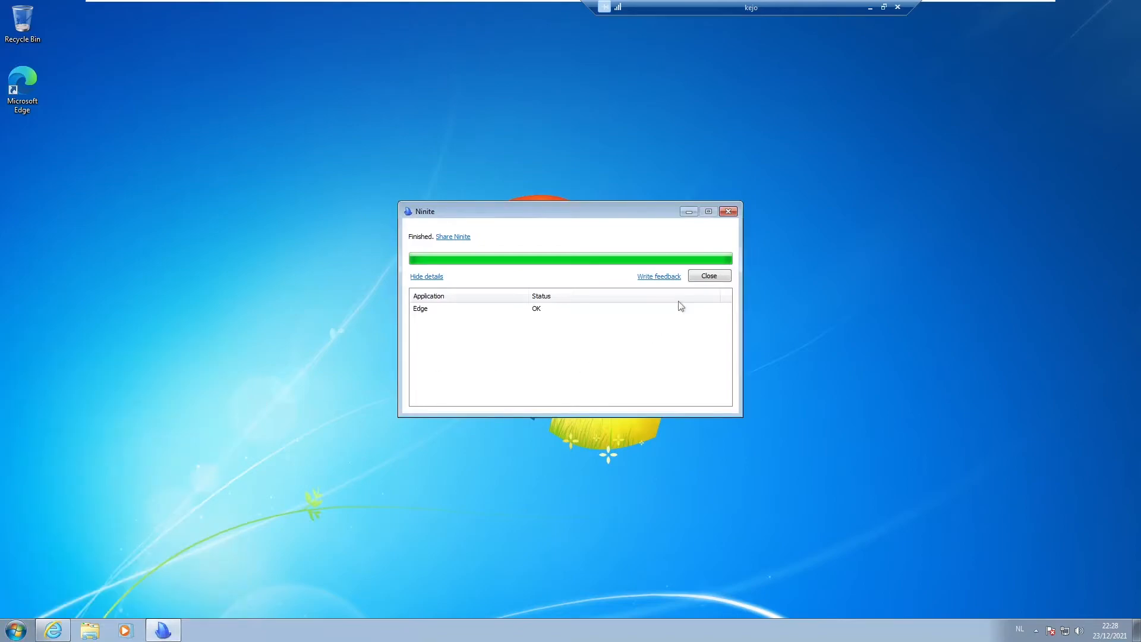
pyautogui.click(708, 275)
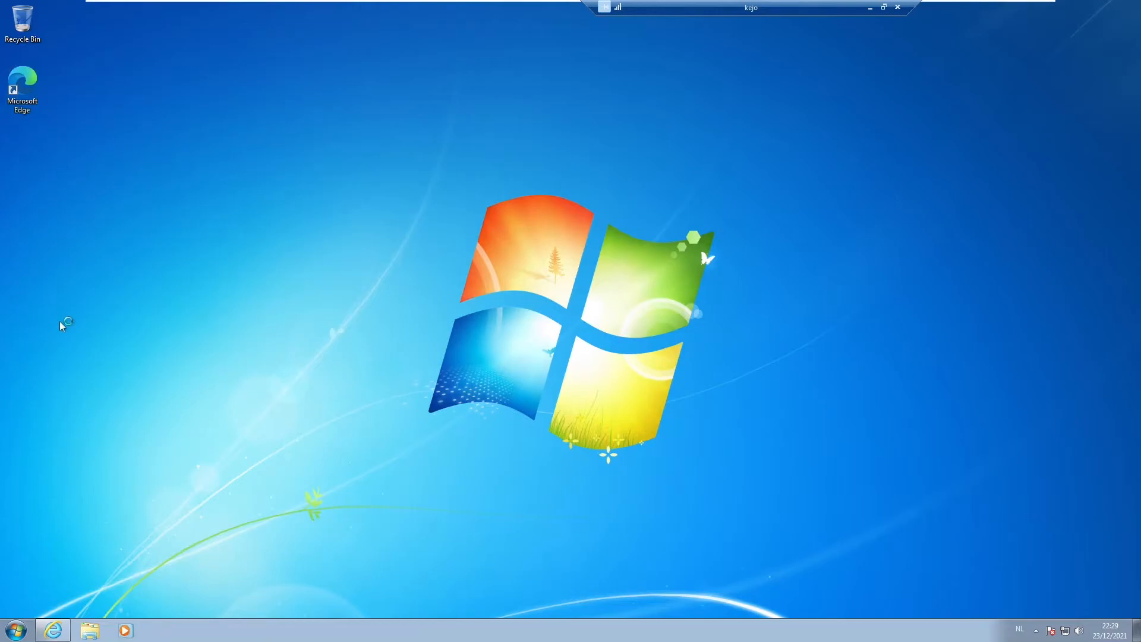
pyautogui.moveTo(62, 325)
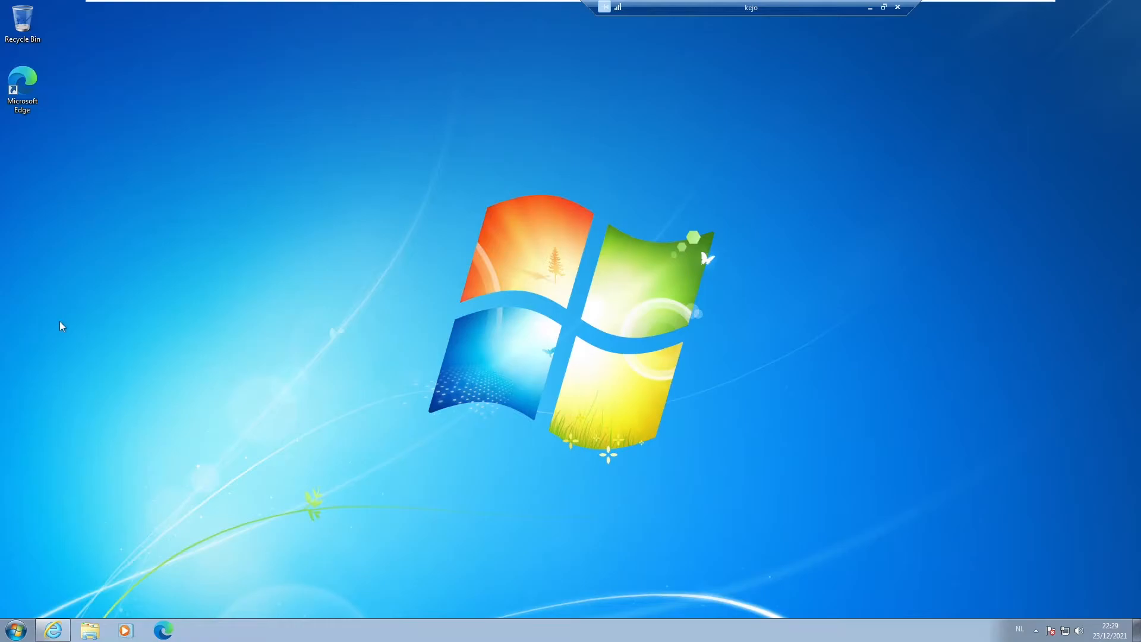
# Run Edge's first-run setup via Get started, skip the data import and accept the privacy notice (Aanvaarden)
pyautogui.doubleClick(21, 82)
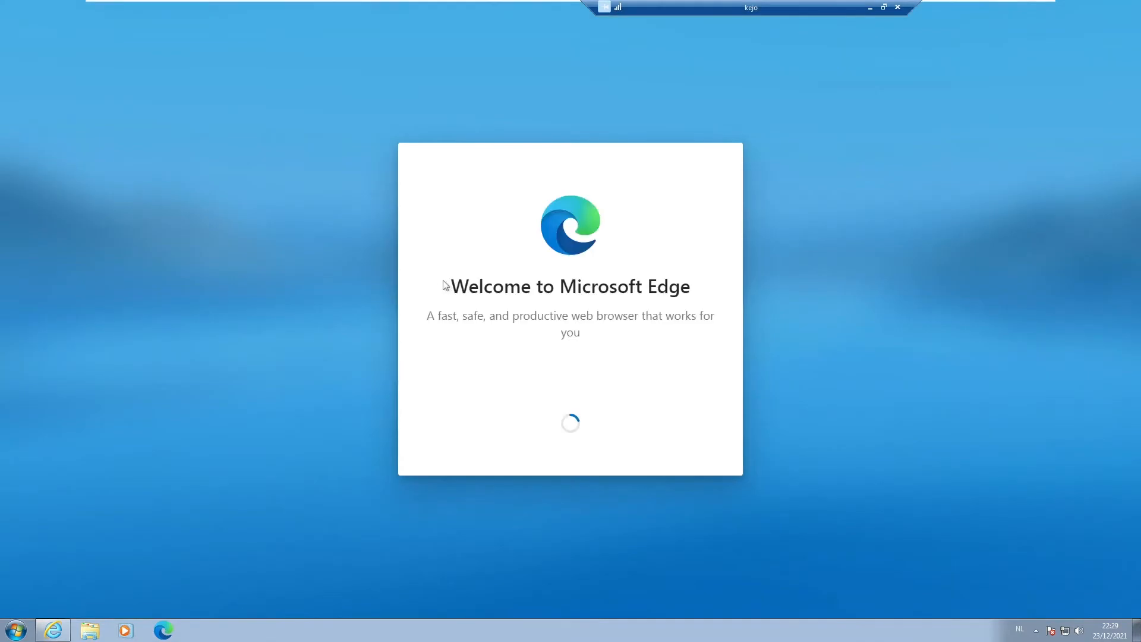
pyautogui.moveTo(547, 306)
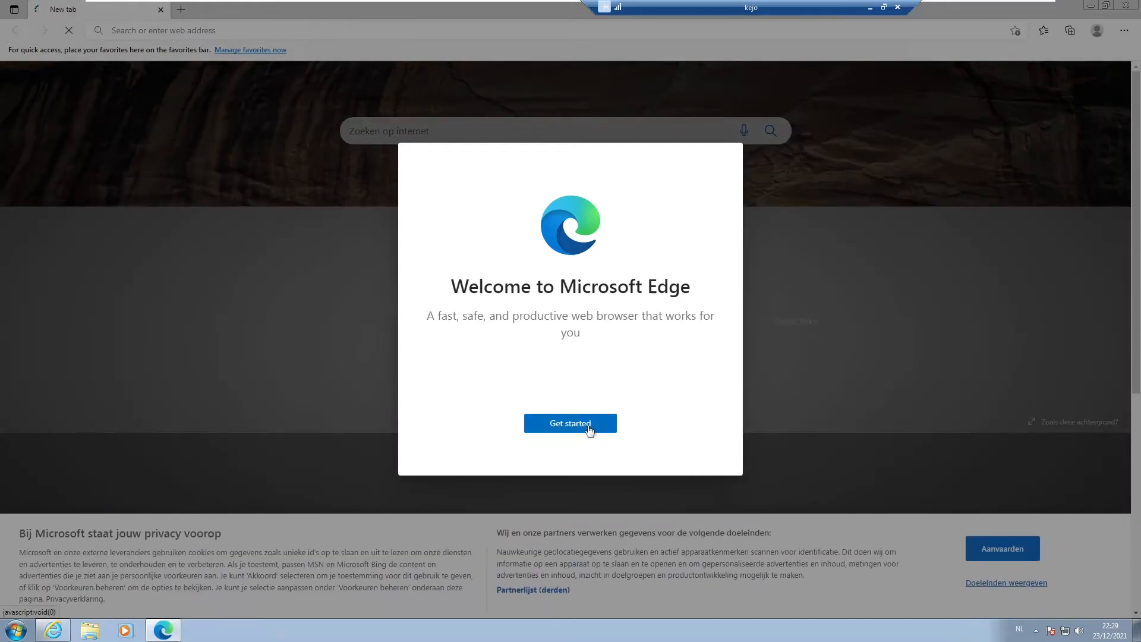
pyautogui.click(569, 423)
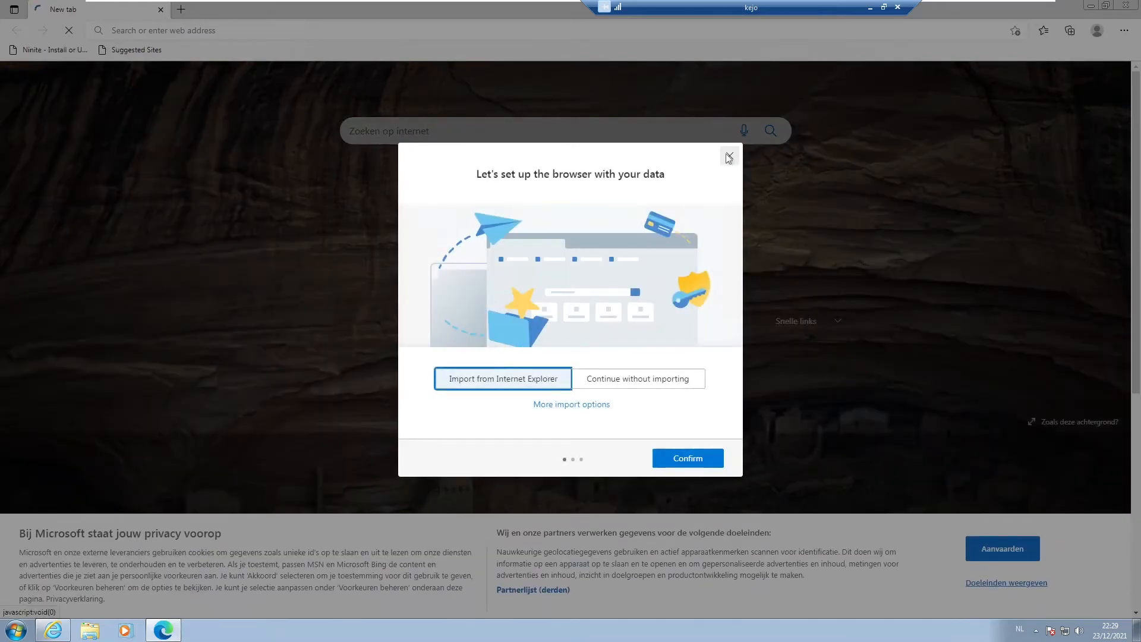
pyautogui.click(728, 157)
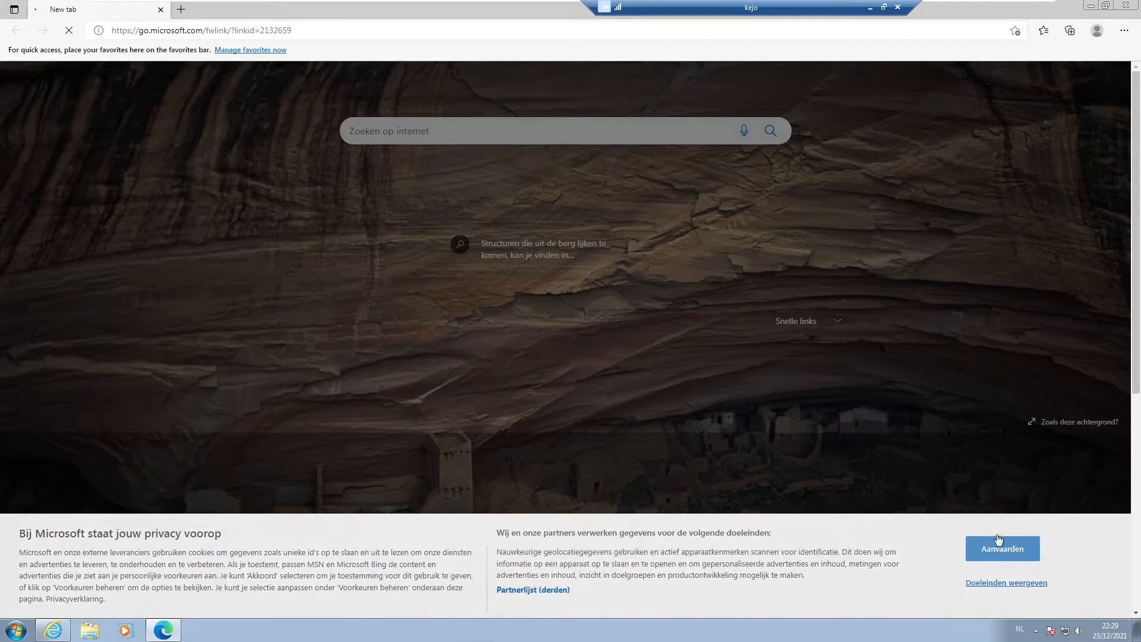
pyautogui.click(1002, 548)
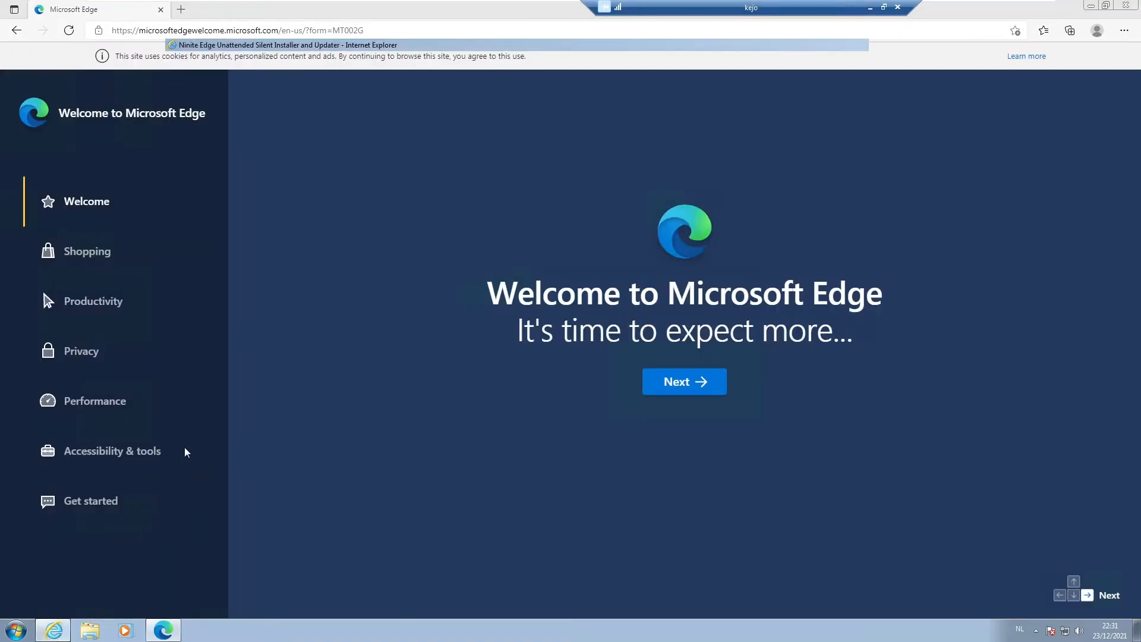
pyautogui.click(280, 44)
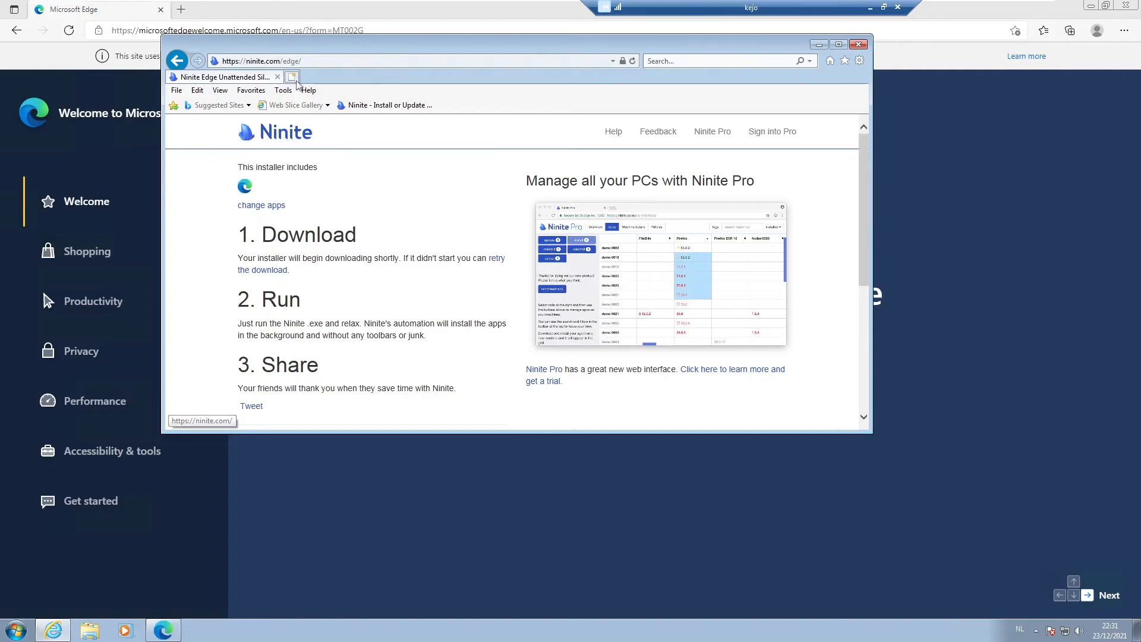
pyautogui.click(292, 76)
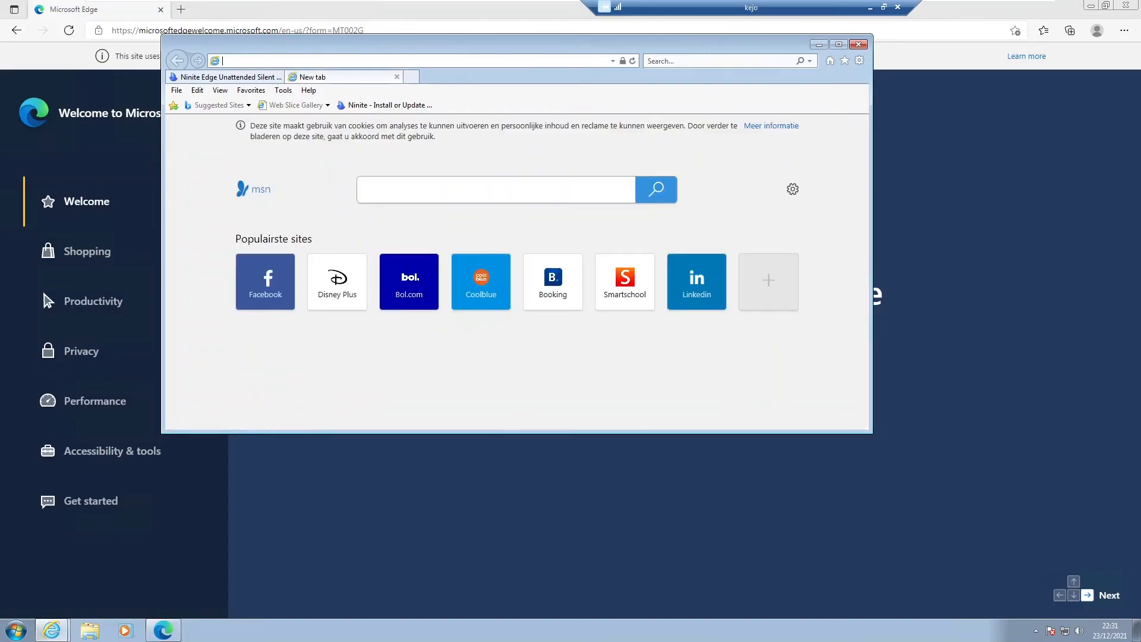
pyautogui.write('w')
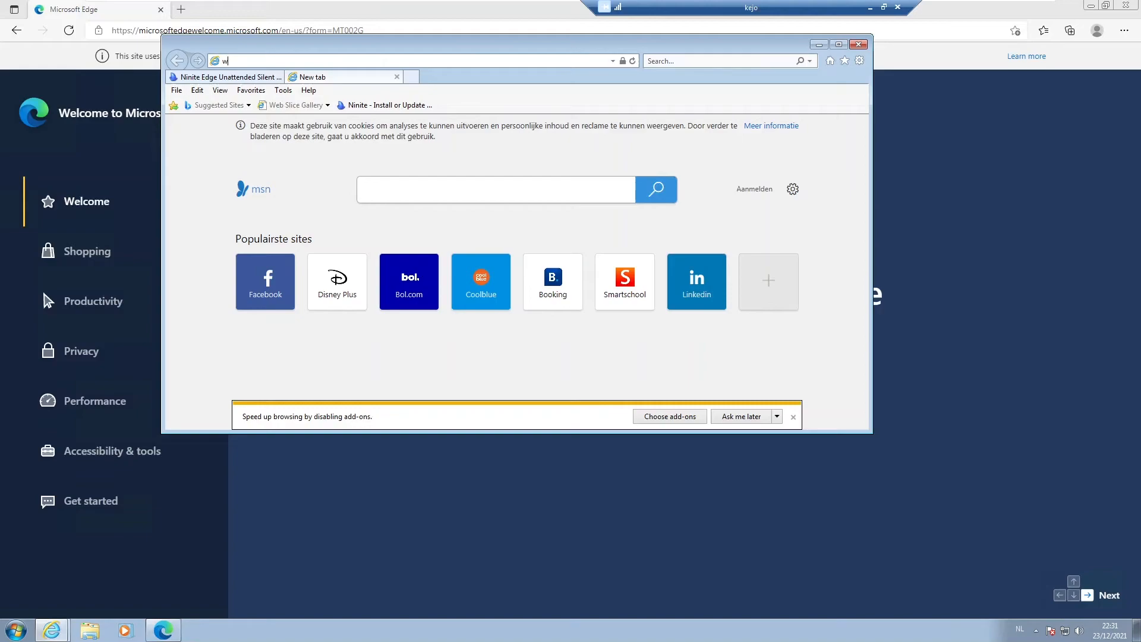
pyautogui.write('ww.yo')
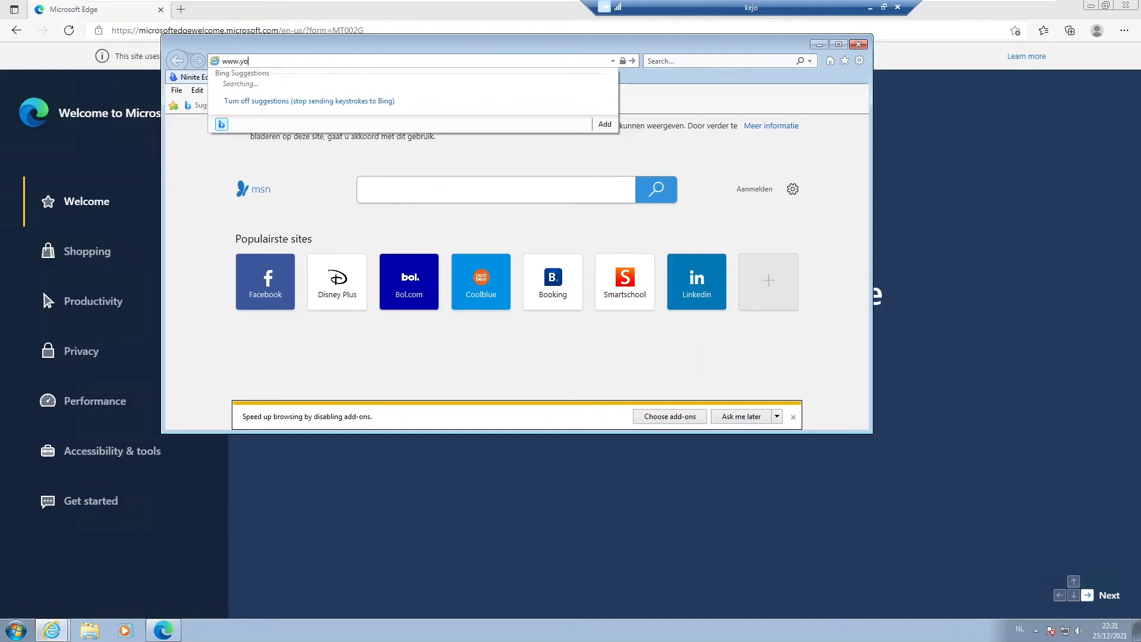
pyautogui.write('utube.com/supported_browsers?next_url=https%3A%2F%2Fwww.youtube.com%2F')
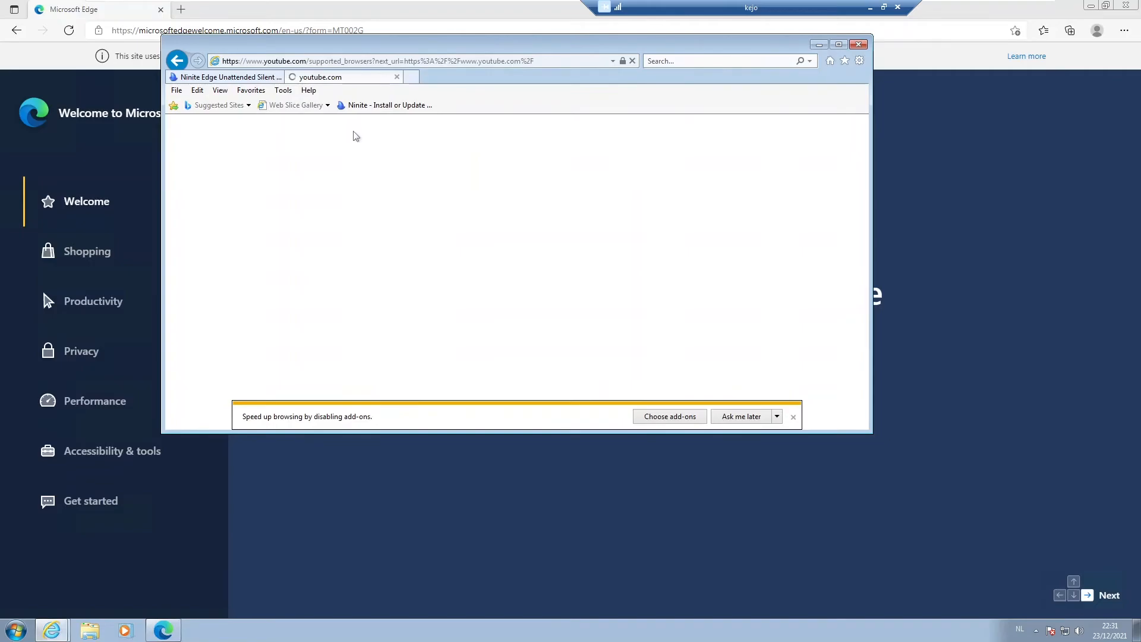
pyautogui.moveTo(359, 147)
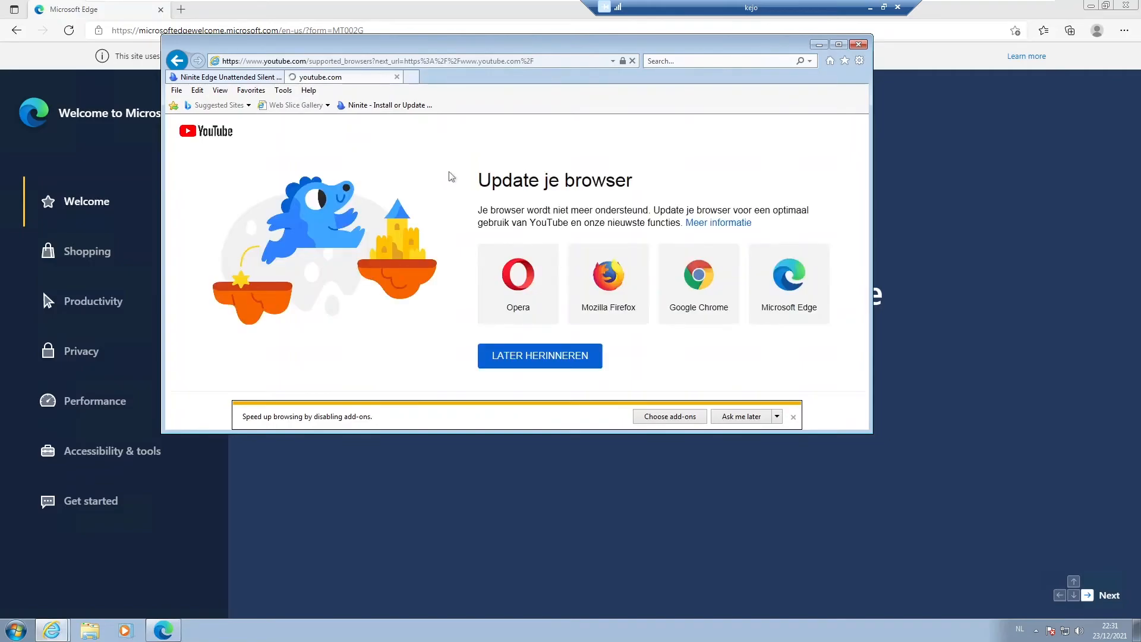
pyautogui.moveTo(266, 150)
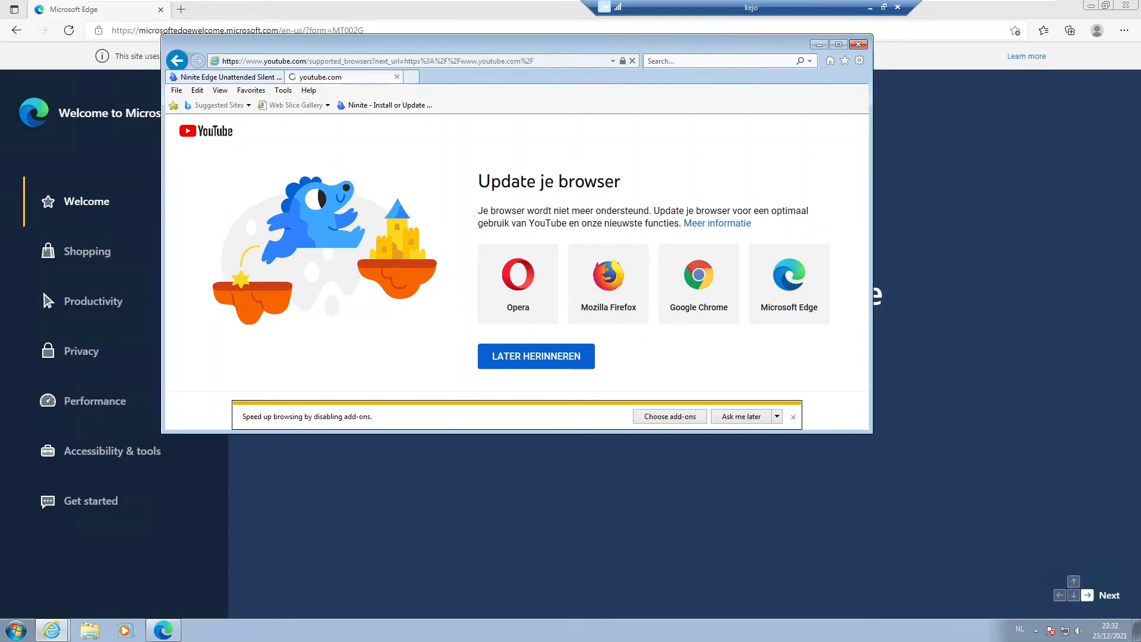
pyautogui.moveTo(764, 222)
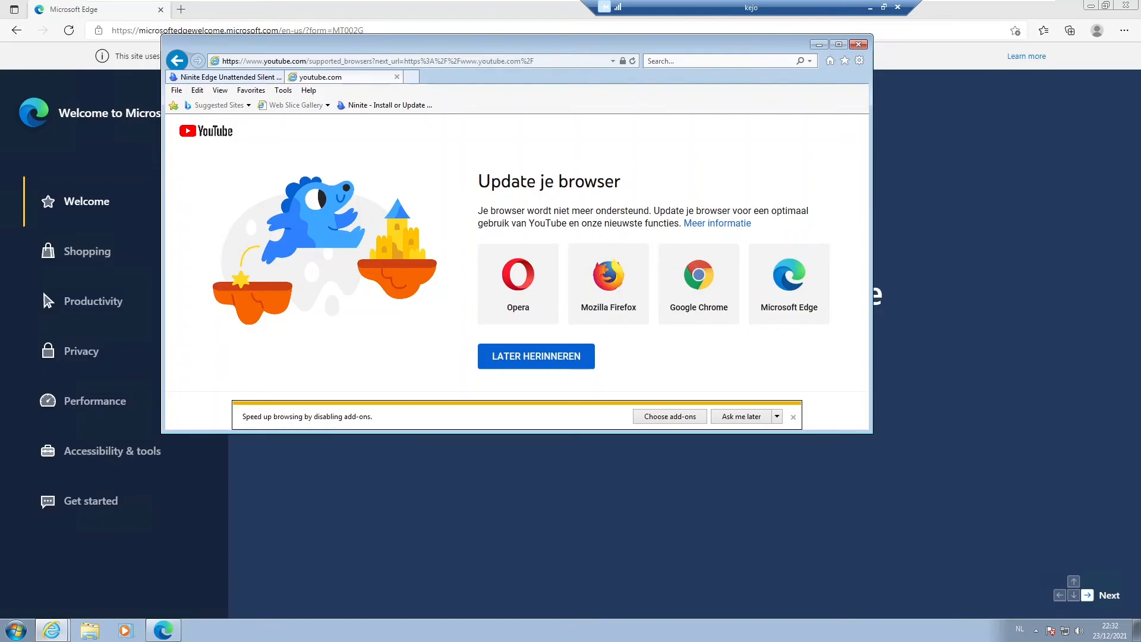
pyautogui.moveTo(624, 258)
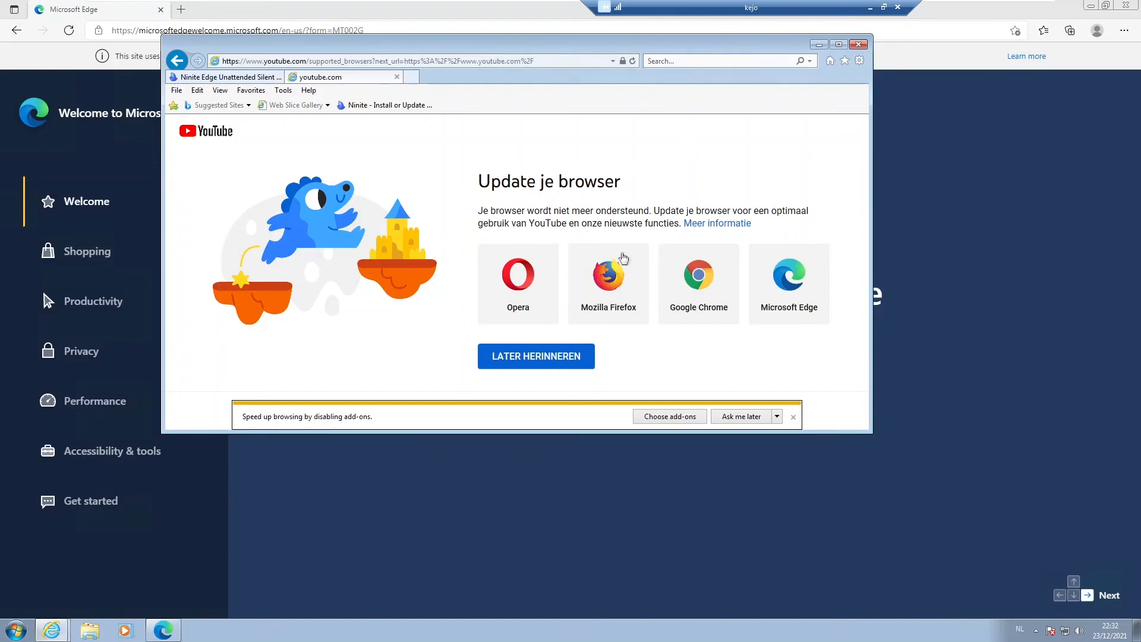
pyautogui.moveTo(631, 251)
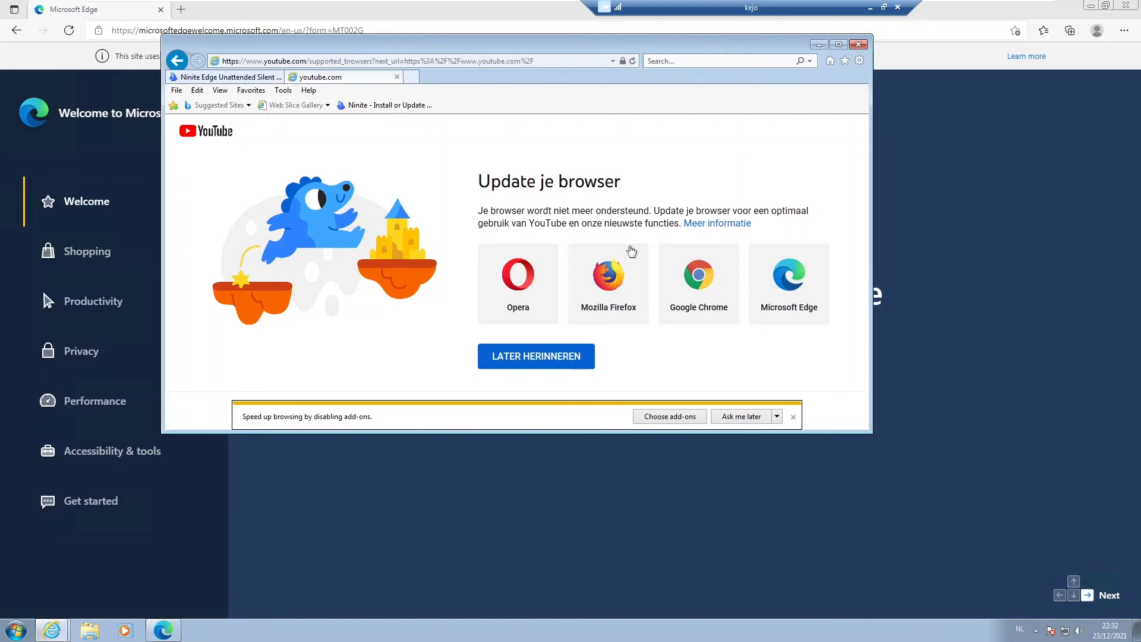
pyautogui.moveTo(537, 136)
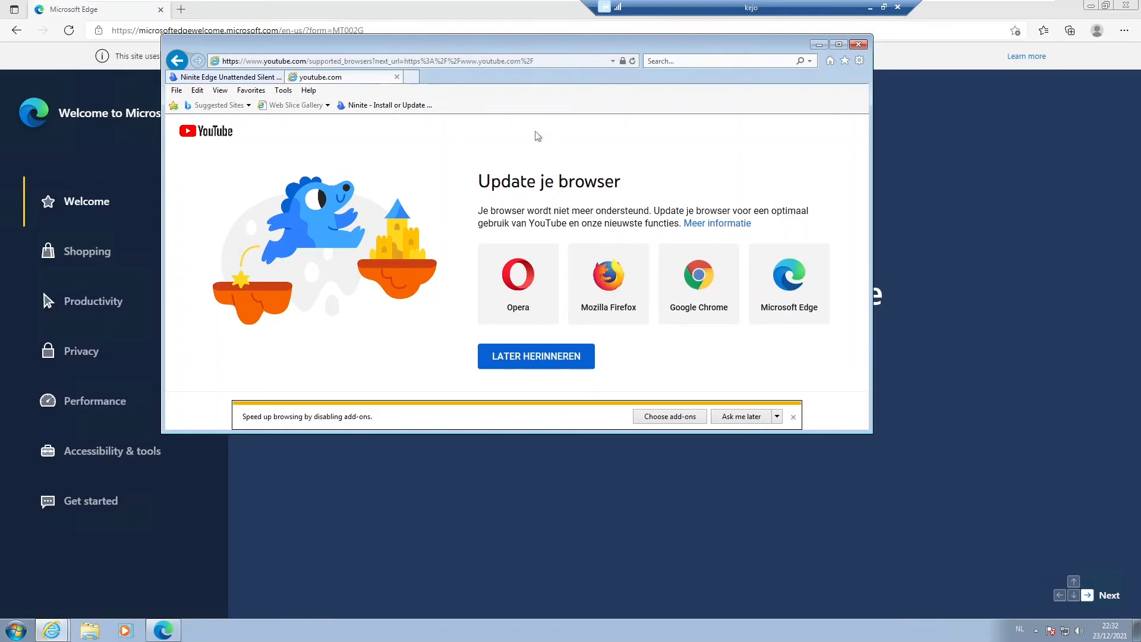
pyautogui.moveTo(500, 372)
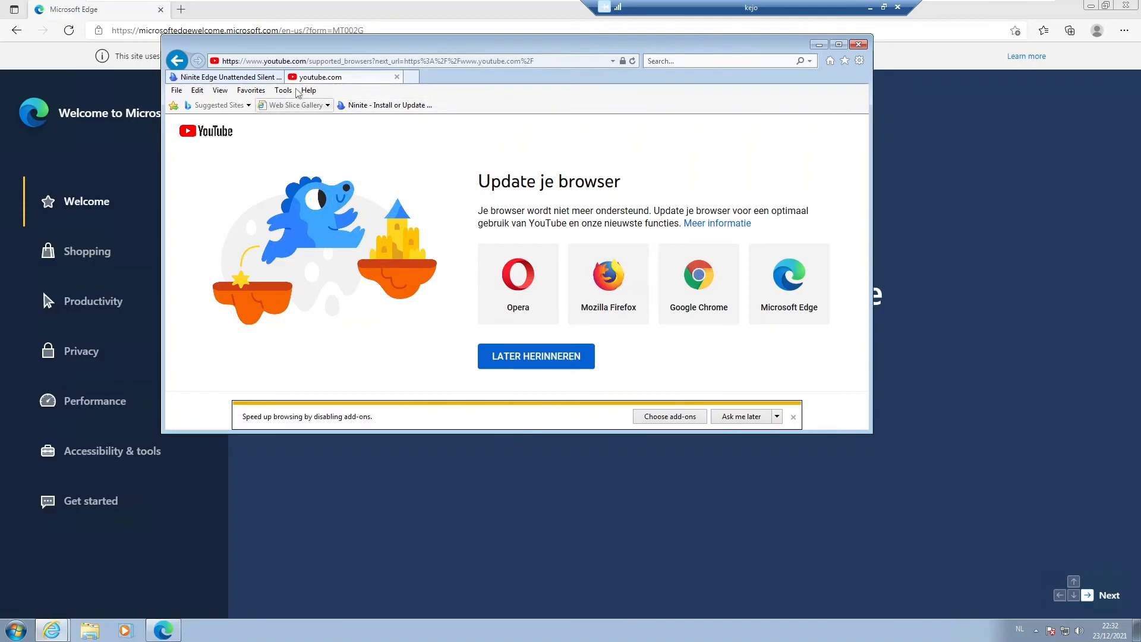
pyautogui.moveTo(322, 130)
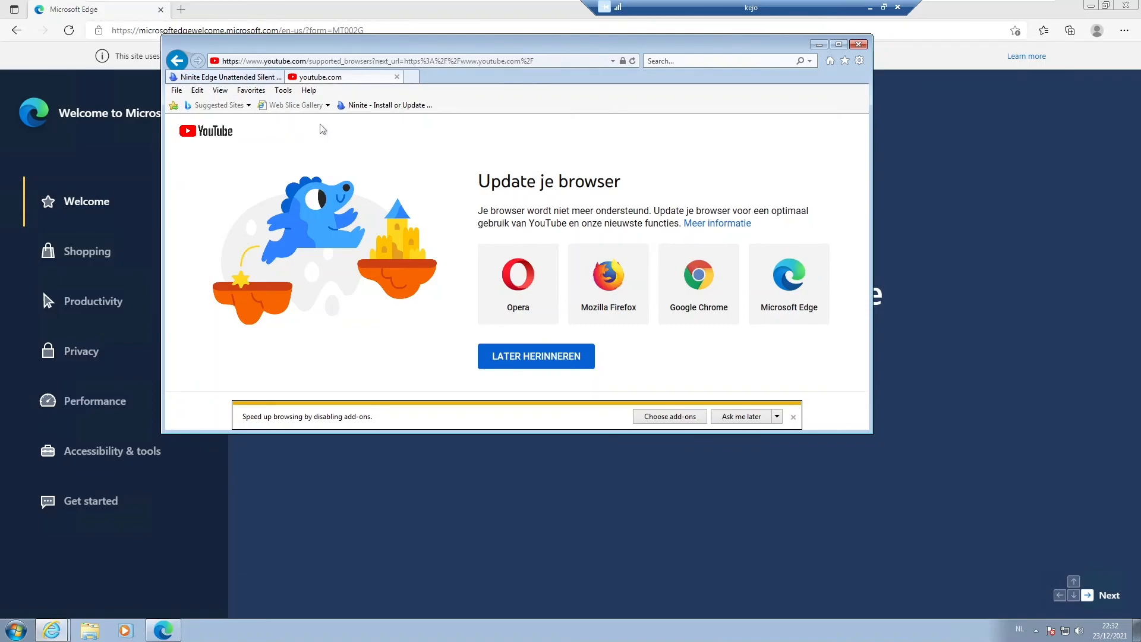
pyautogui.moveTo(239, 234)
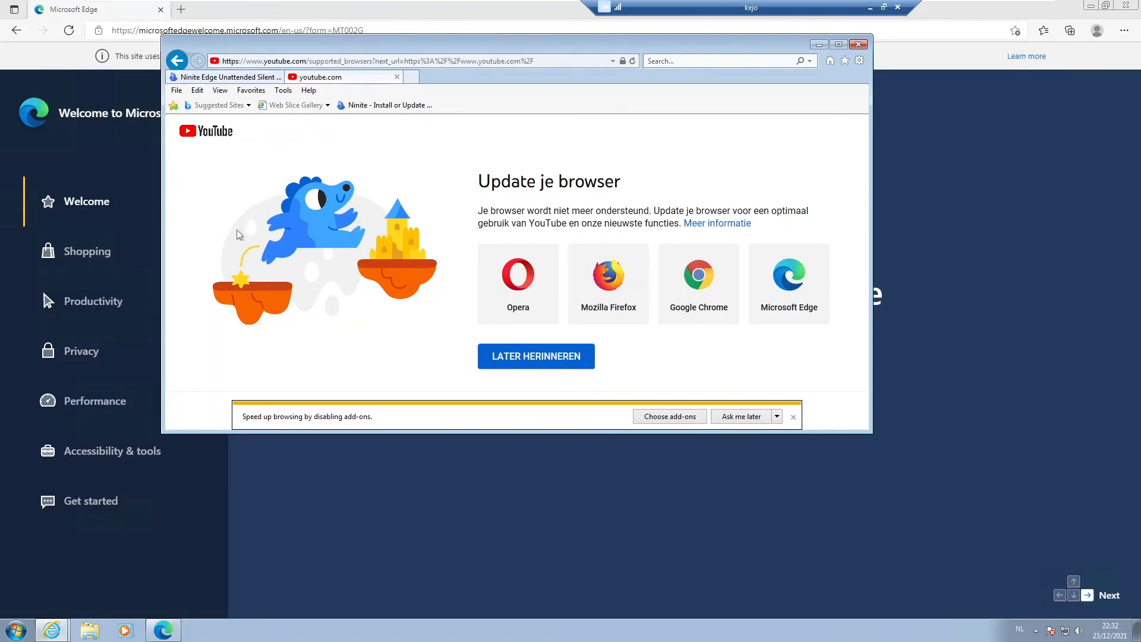
pyautogui.moveTo(221, 189)
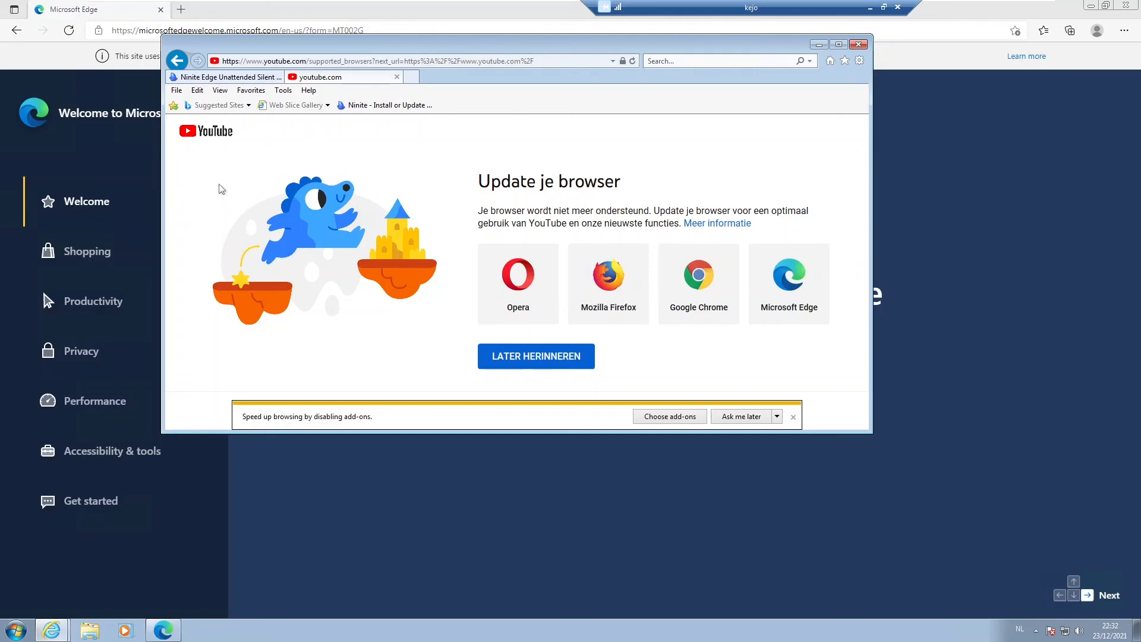